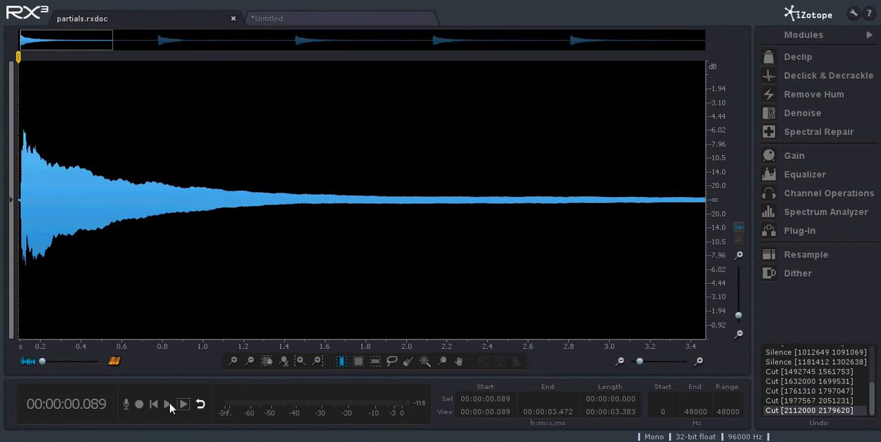
Play the piano note once, then bring up the Spectrum Analyzer on its attack.
{"action": "left_click", "coordinate": [183, 404]}
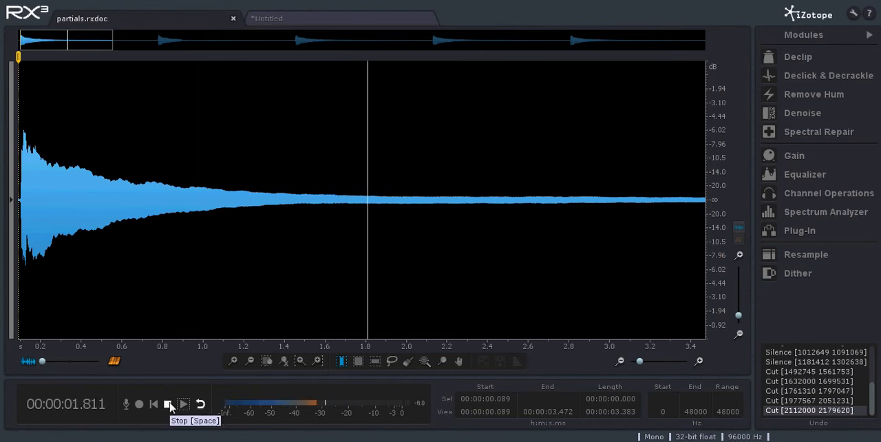
{"action": "left_click", "coordinate": [167, 404]}
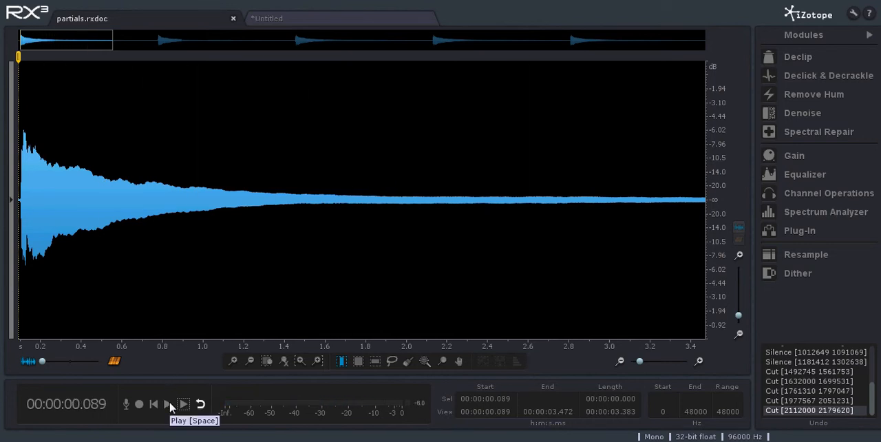
{"action": "mouse_move", "coordinate": [191, 350]}
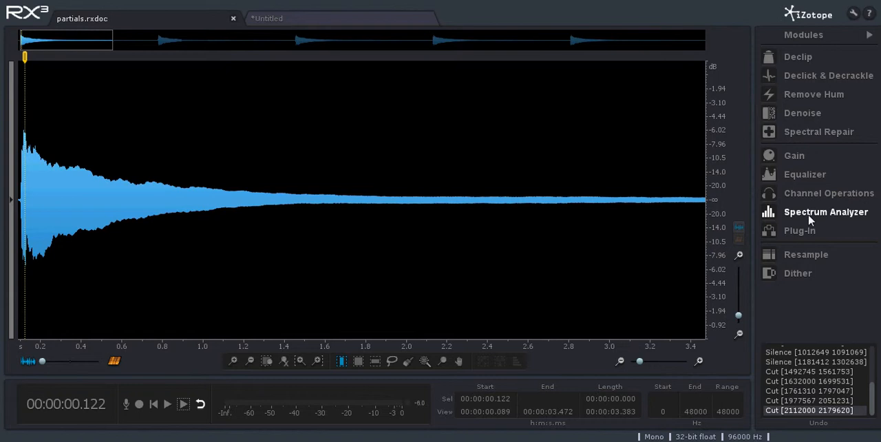
{"action": "left_click", "coordinate": [825, 211]}
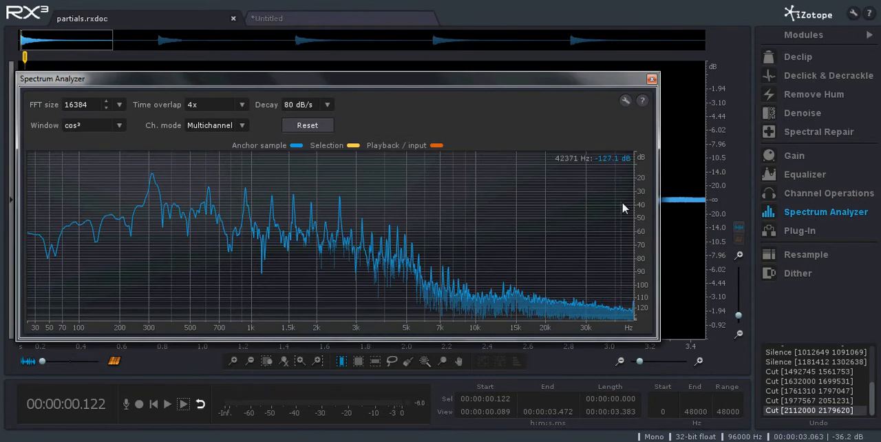
{"action": "mouse_move", "coordinate": [639, 354]}
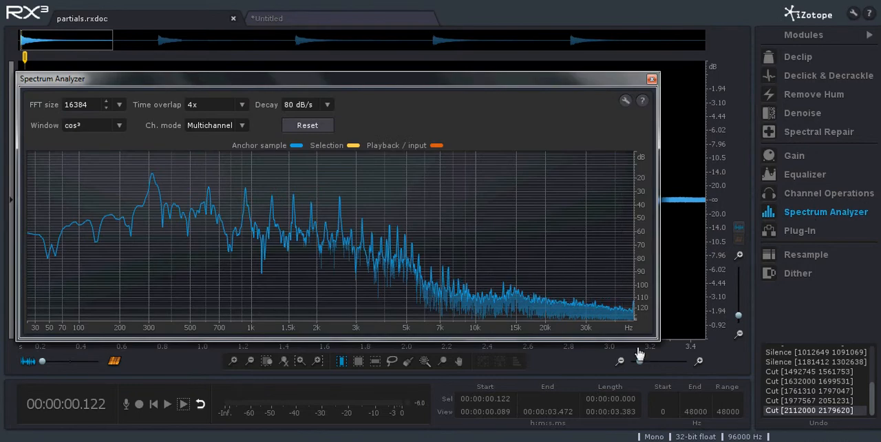
{"action": "mouse_move", "coordinate": [59, 207]}
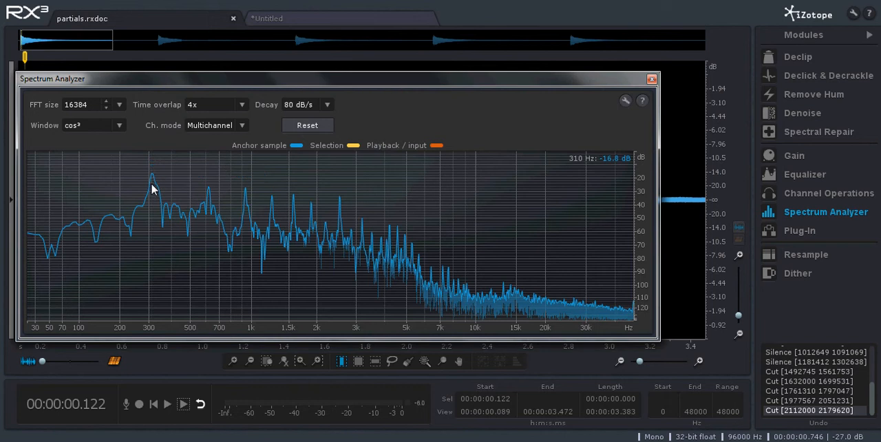
{"action": "mouse_move", "coordinate": [152, 179]}
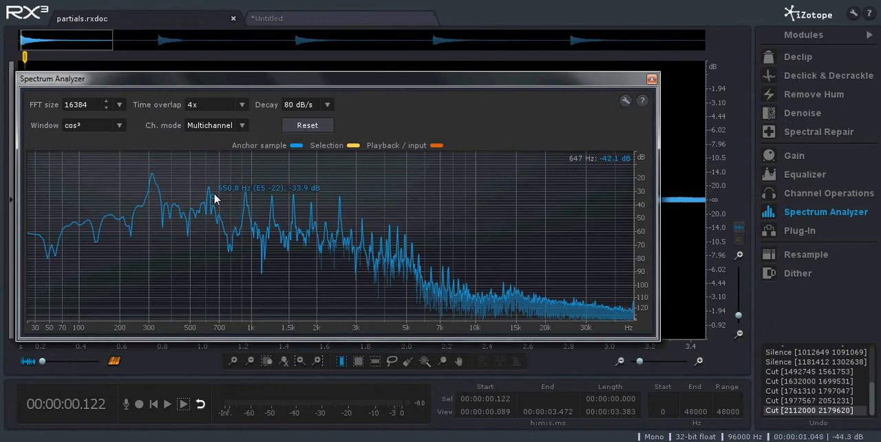
{"action": "mouse_move", "coordinate": [230, 196]}
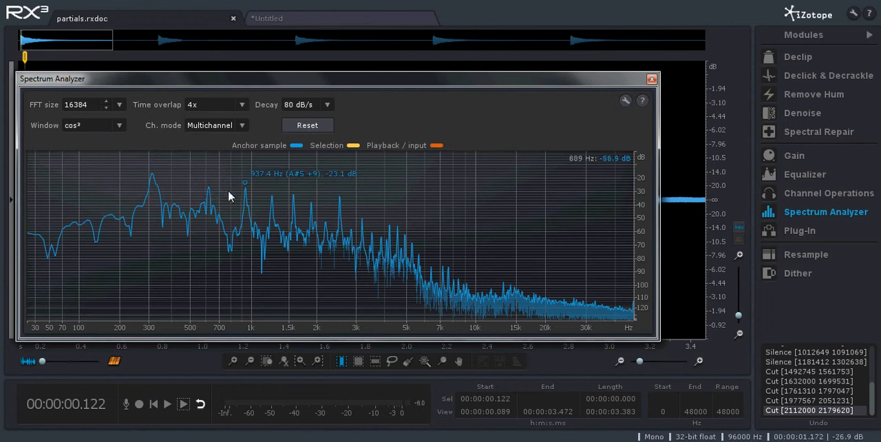
{"action": "mouse_move", "coordinate": [209, 193]}
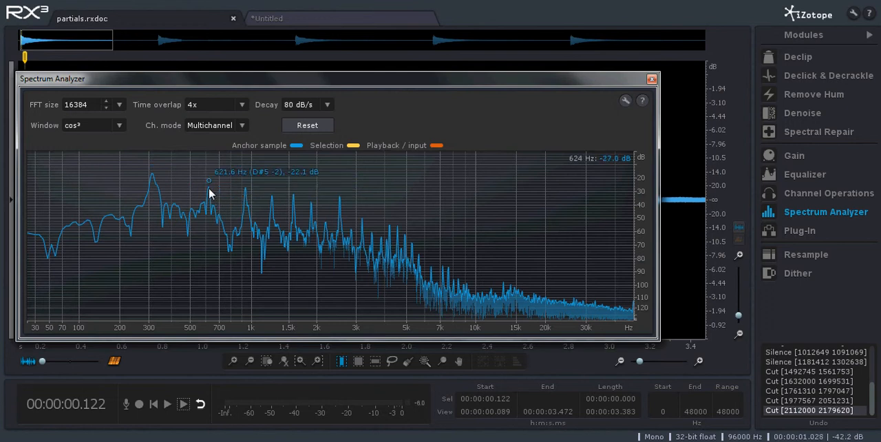
{"action": "mouse_move", "coordinate": [289, 200]}
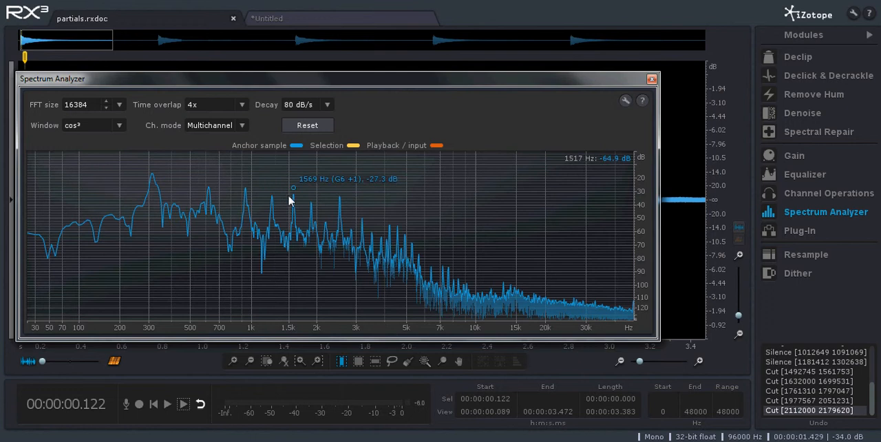
{"action": "mouse_move", "coordinate": [210, 191]}
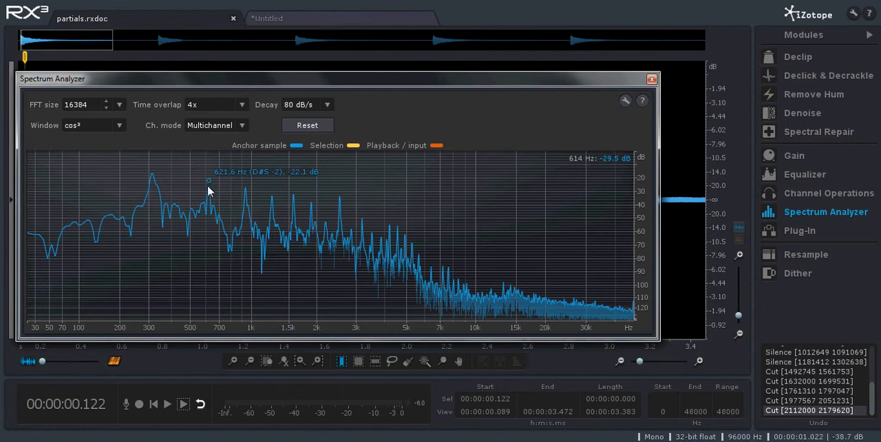
{"action": "mouse_move", "coordinate": [212, 194]}
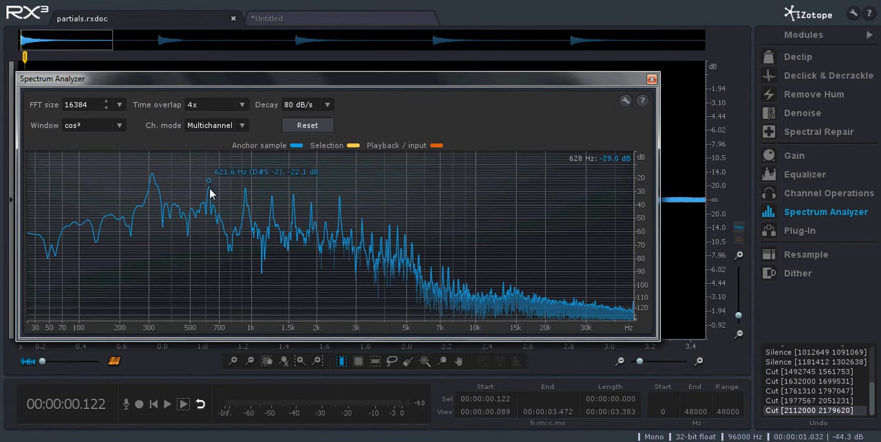
{"action": "mouse_move", "coordinate": [155, 178]}
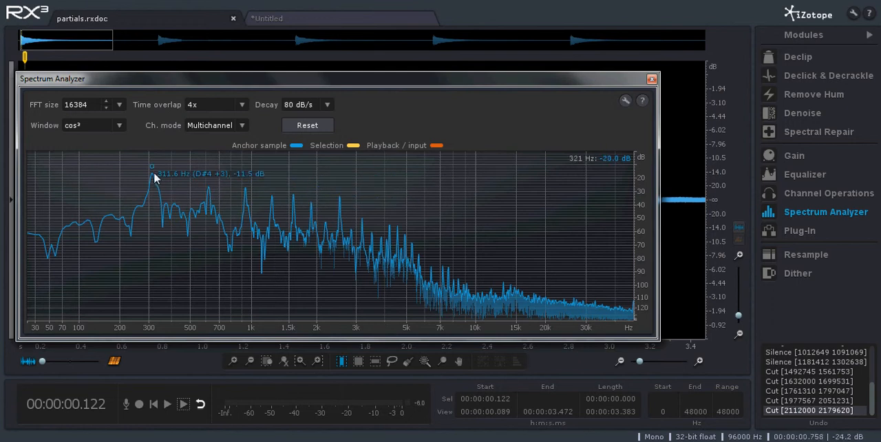
{"action": "mouse_move", "coordinate": [212, 193]}
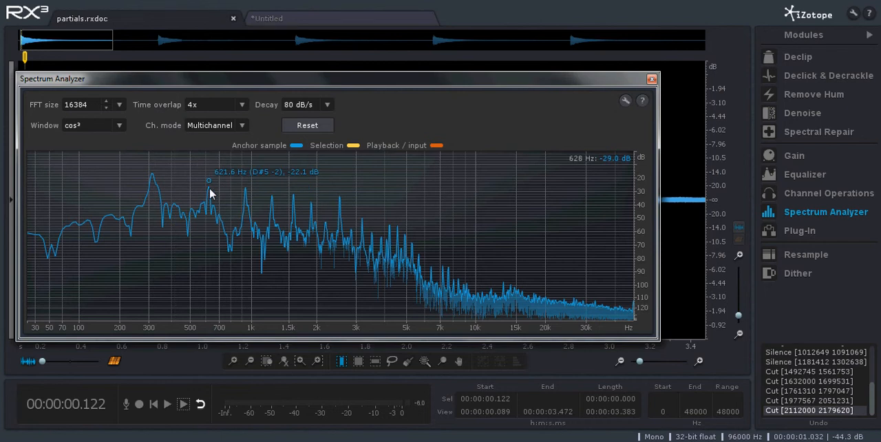
{"action": "mouse_move", "coordinate": [153, 177]}
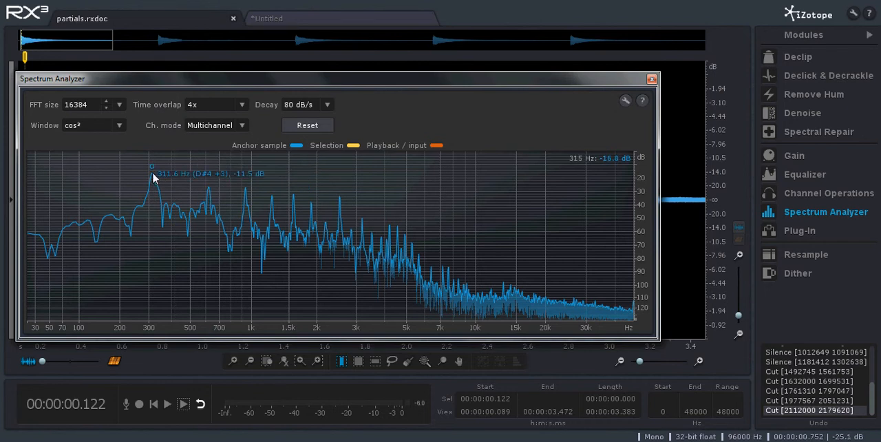
{"action": "mouse_move", "coordinate": [211, 191]}
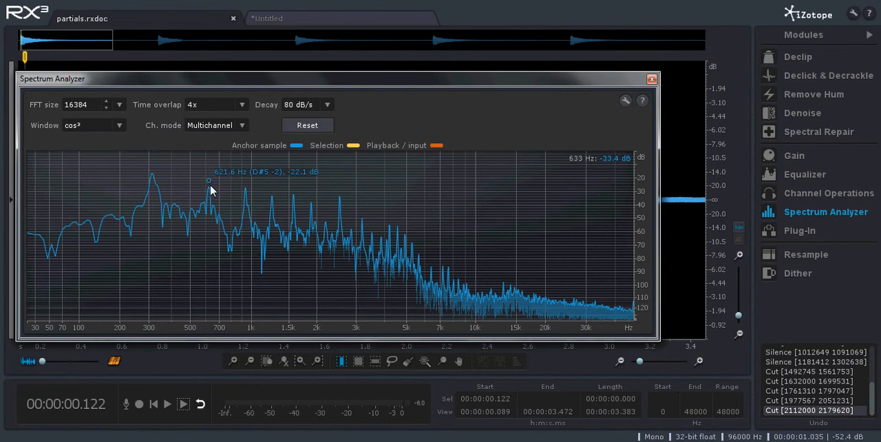
{"action": "mouse_move", "coordinate": [248, 195]}
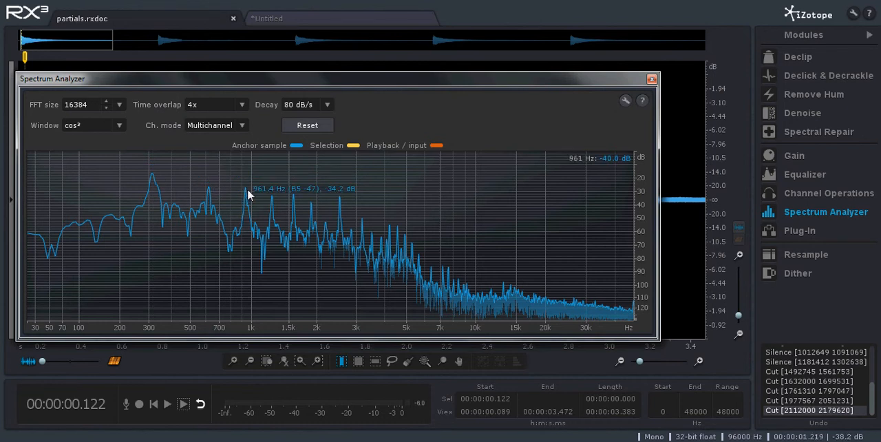
{"action": "mouse_move", "coordinate": [245, 192]}
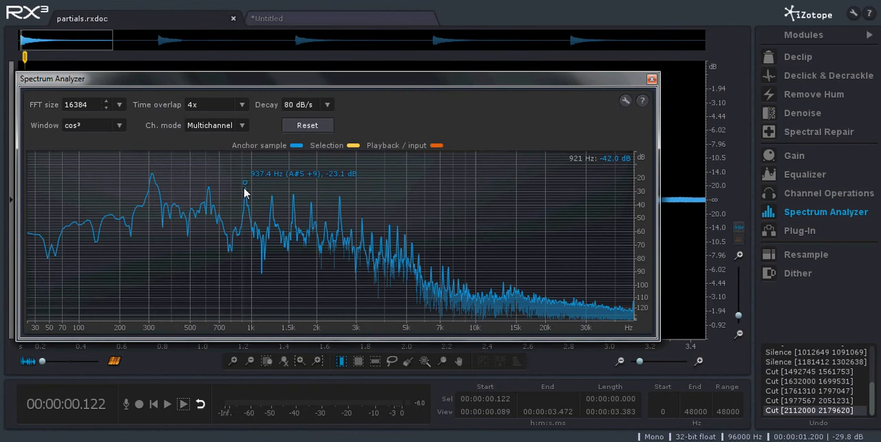
{"action": "mouse_move", "coordinate": [213, 189]}
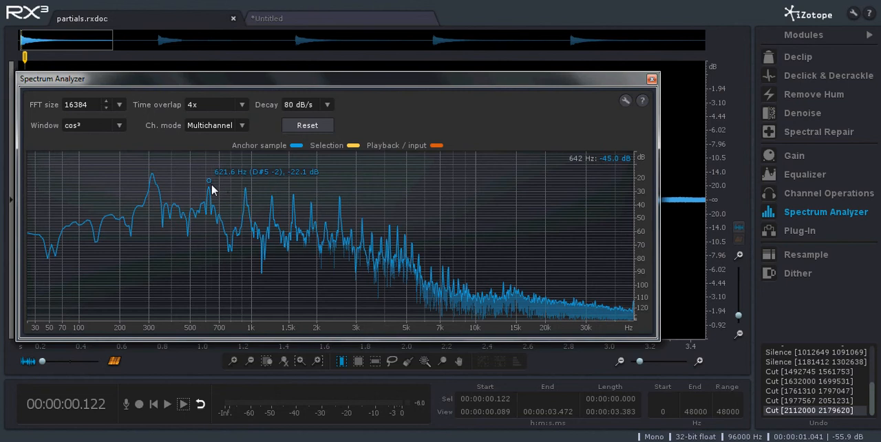
{"action": "mouse_move", "coordinate": [242, 191]}
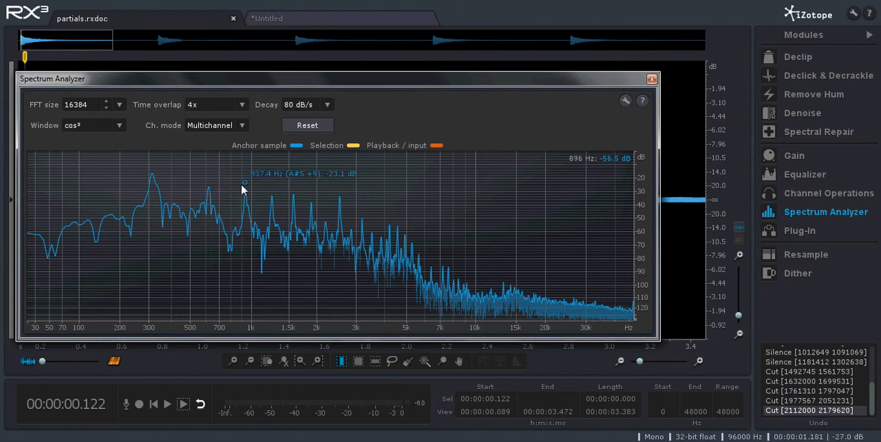
{"action": "mouse_move", "coordinate": [272, 197]}
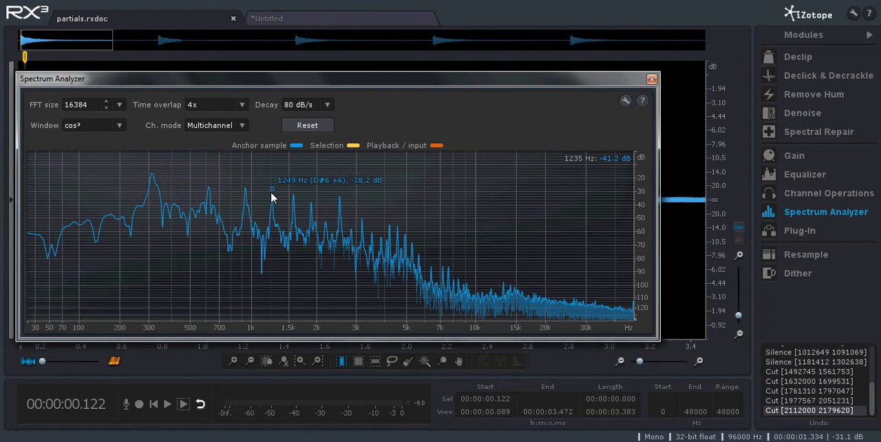
{"action": "mouse_move", "coordinate": [294, 200]}
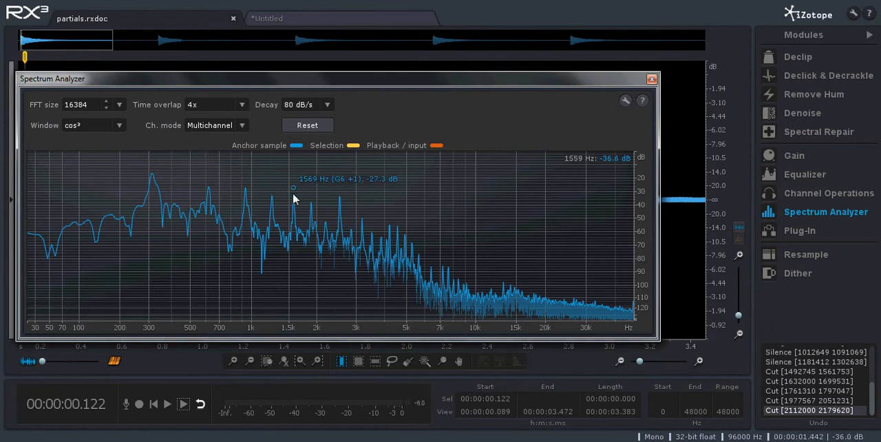
{"action": "mouse_move", "coordinate": [294, 190]}
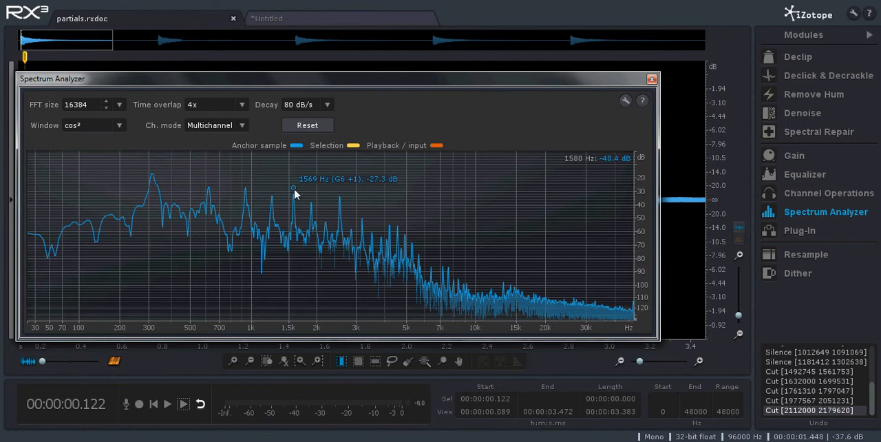
{"action": "mouse_move", "coordinate": [234, 186]}
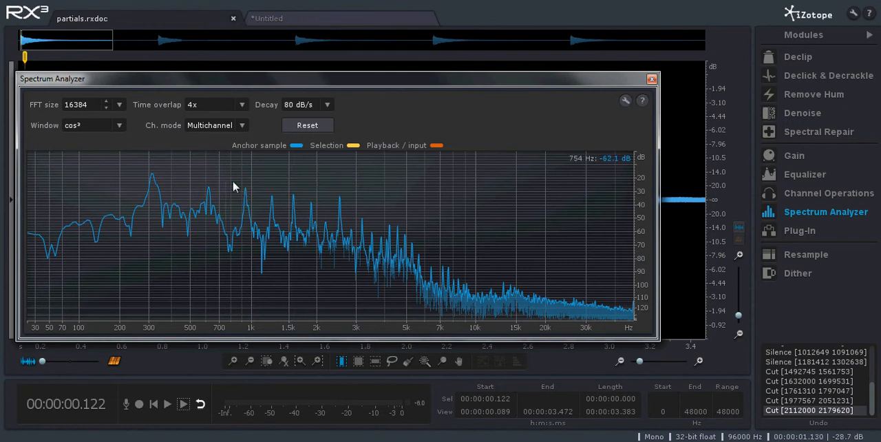
{"action": "mouse_move", "coordinate": [294, 200]}
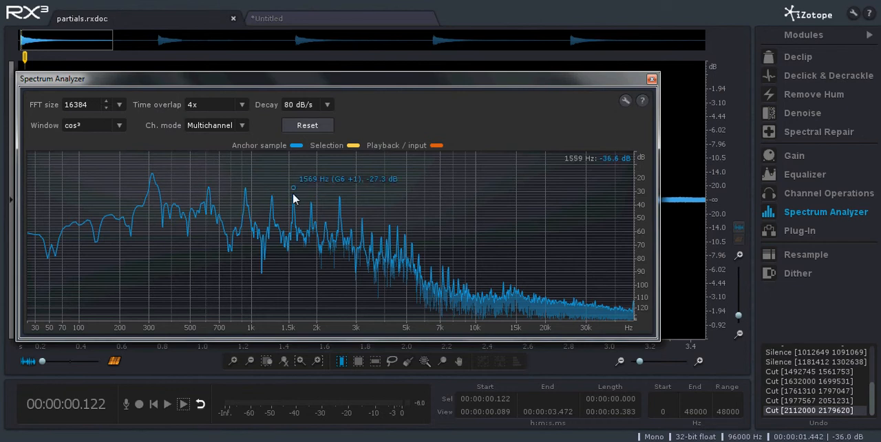
{"action": "mouse_move", "coordinate": [346, 200]}
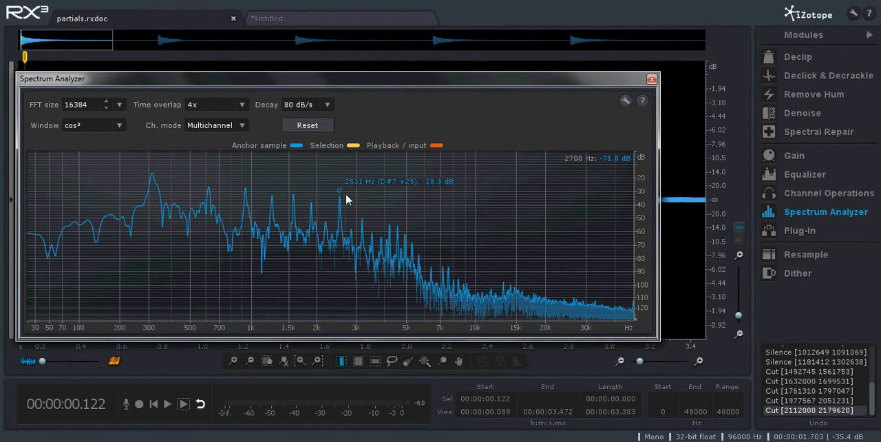
{"action": "mouse_move", "coordinate": [289, 208]}
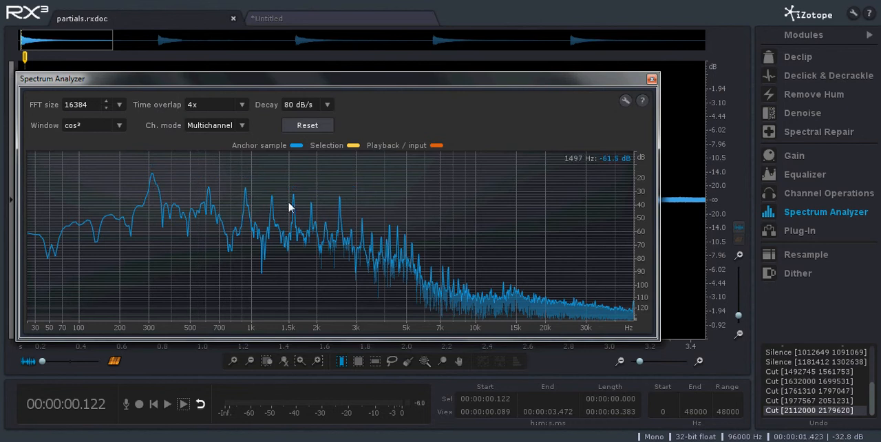
{"action": "mouse_move", "coordinate": [339, 202]}
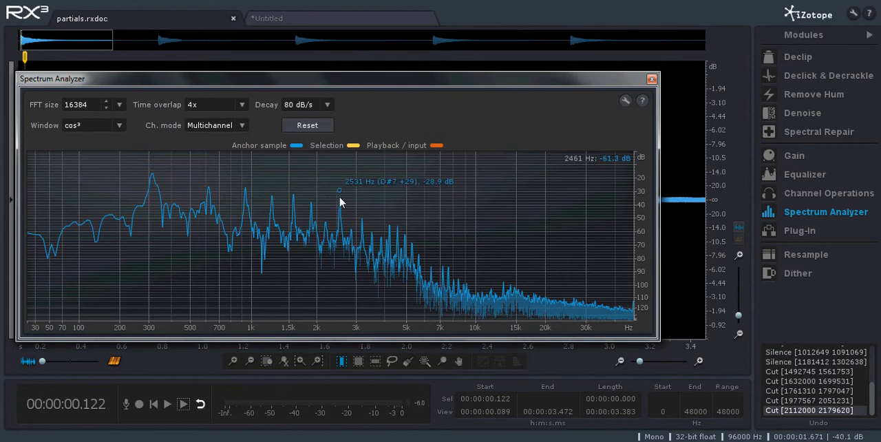
Close the Spectrum Analyzer and play the note back in the spectrogram view.
{"action": "left_click", "coordinate": [650, 78]}
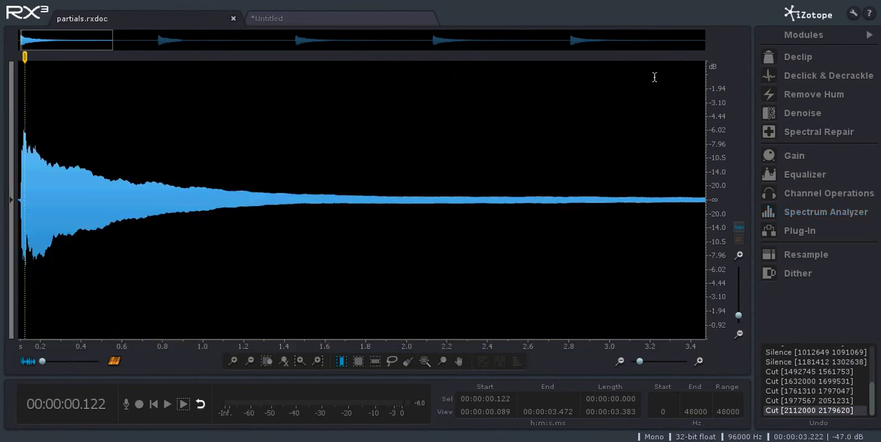
{"action": "mouse_move", "coordinate": [172, 394]}
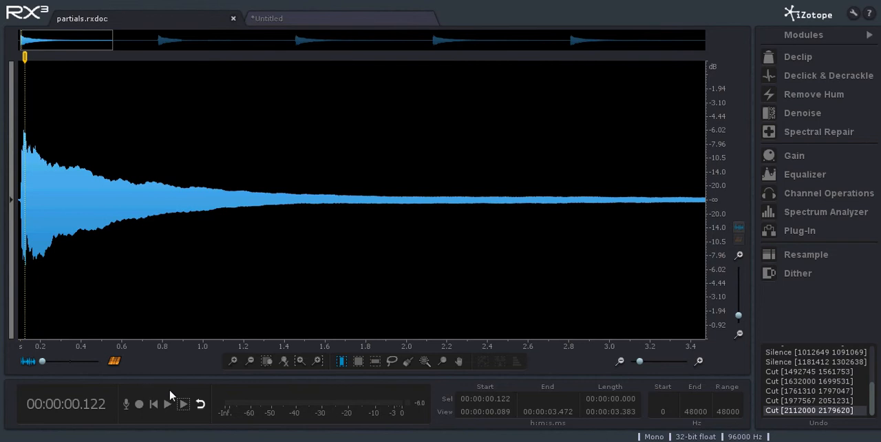
{"action": "mouse_move", "coordinate": [171, 404]}
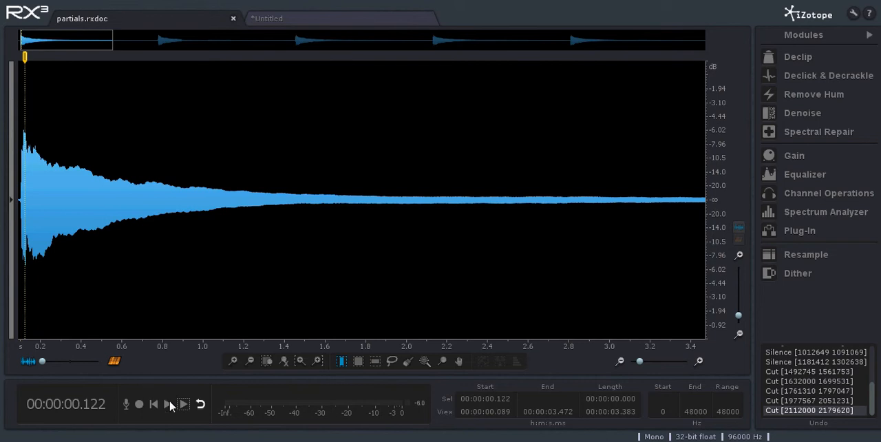
{"action": "mouse_move", "coordinate": [183, 404]}
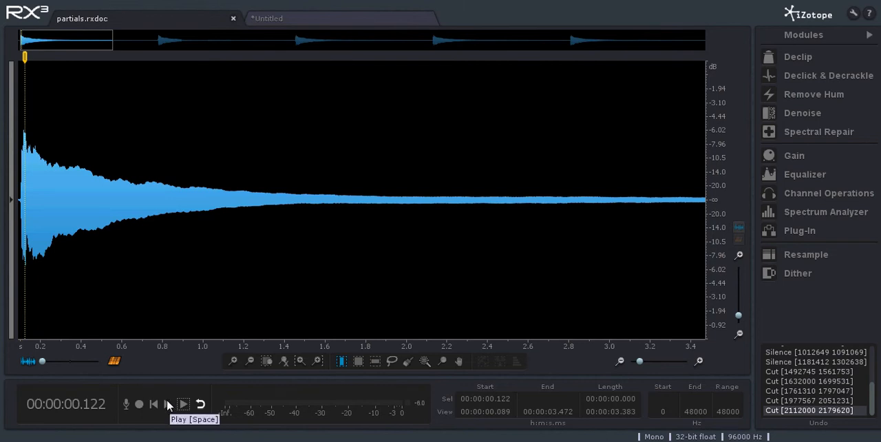
{"action": "left_click", "coordinate": [183, 404]}
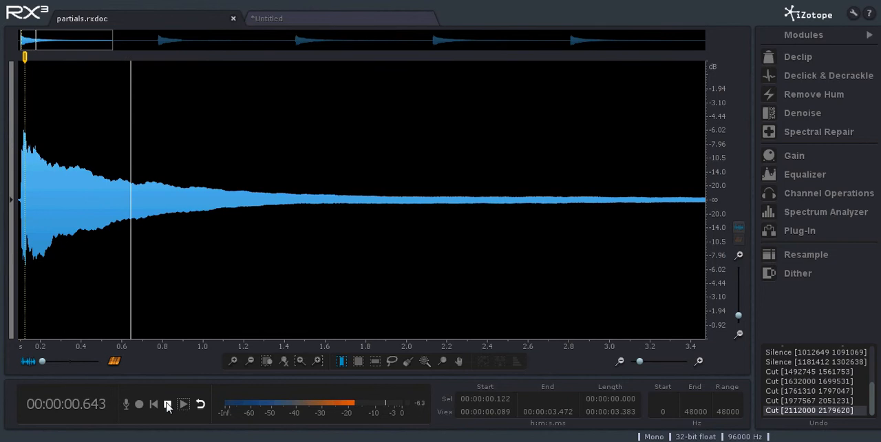
{"action": "left_click", "coordinate": [168, 404]}
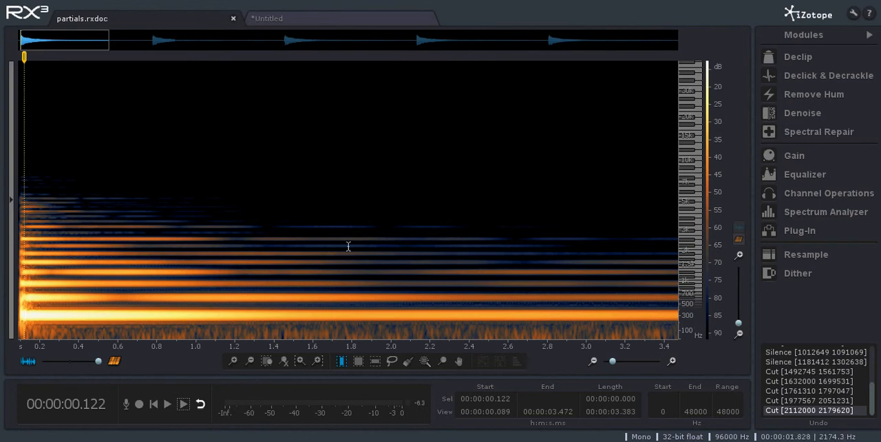
{"action": "mouse_move", "coordinate": [478, 346]}
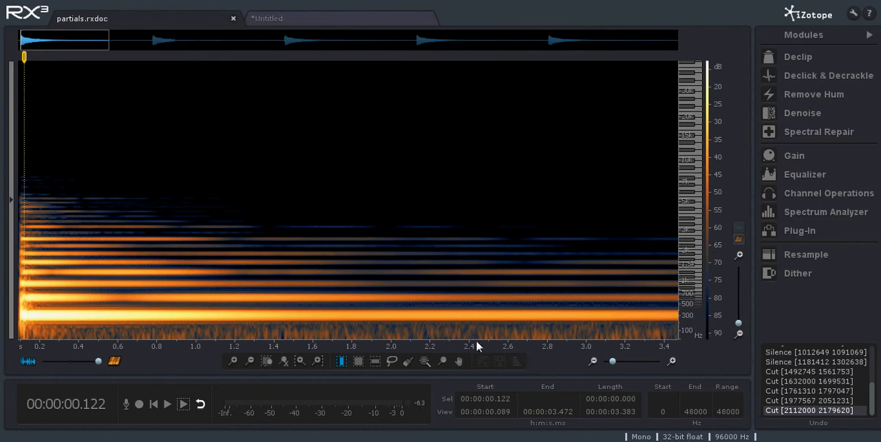
{"action": "mouse_move", "coordinate": [551, 356]}
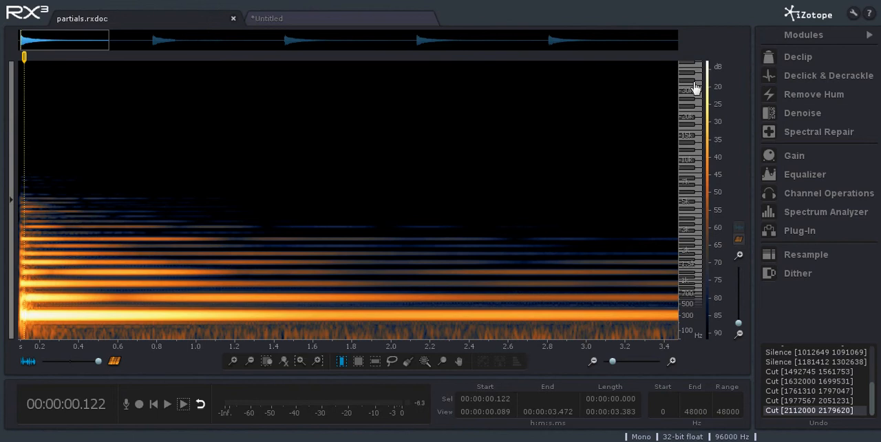
{"action": "mouse_move", "coordinate": [673, 327]}
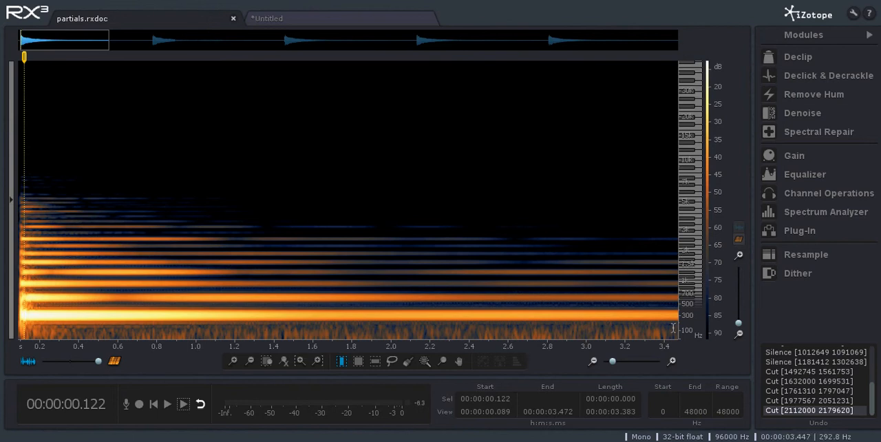
{"action": "mouse_move", "coordinate": [208, 333]}
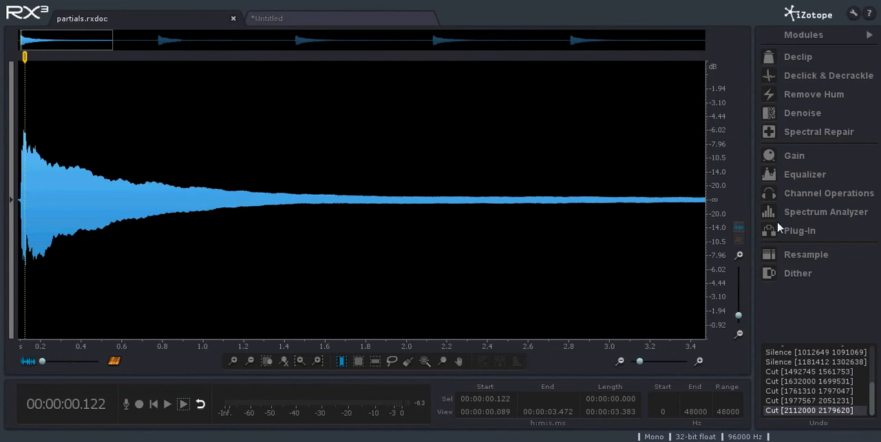
Show the note's spectrum to read its fundamental near 263.6 Hz (C4 +13).
{"action": "left_click", "coordinate": [825, 211]}
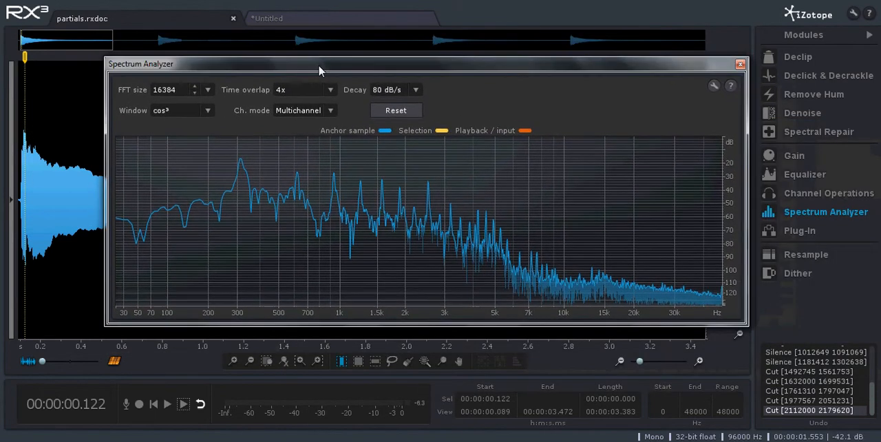
{"action": "mouse_move", "coordinate": [228, 181]}
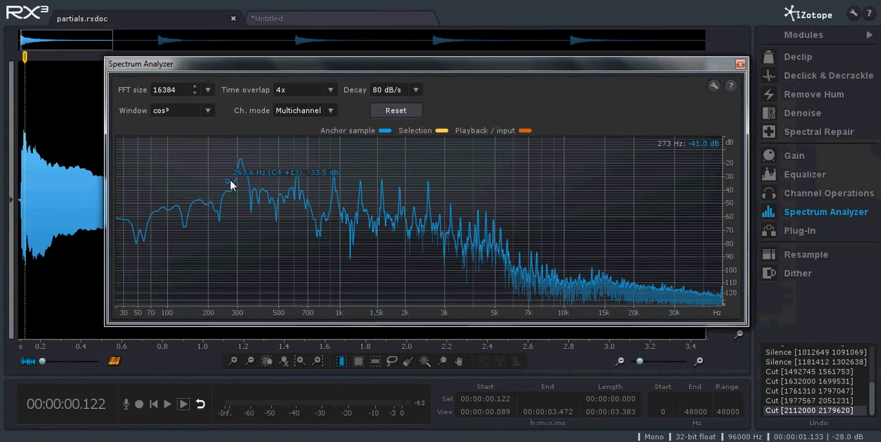
{"action": "mouse_move", "coordinate": [726, 152]}
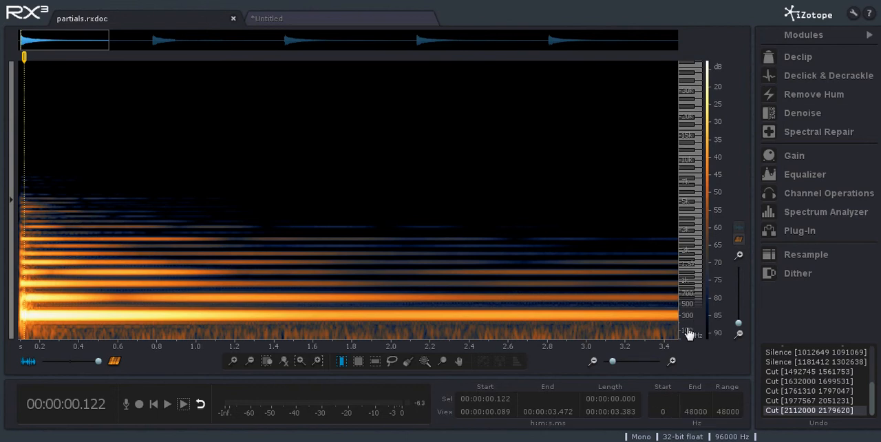
{"action": "mouse_move", "coordinate": [713, 74]}
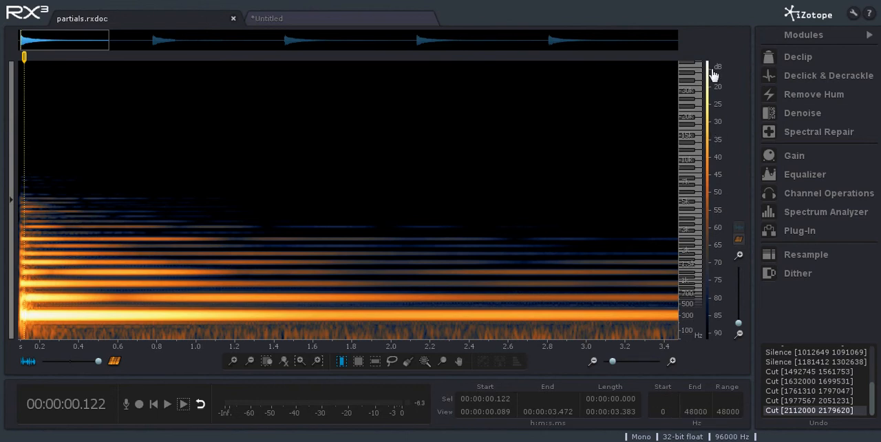
{"action": "mouse_move", "coordinate": [719, 61]}
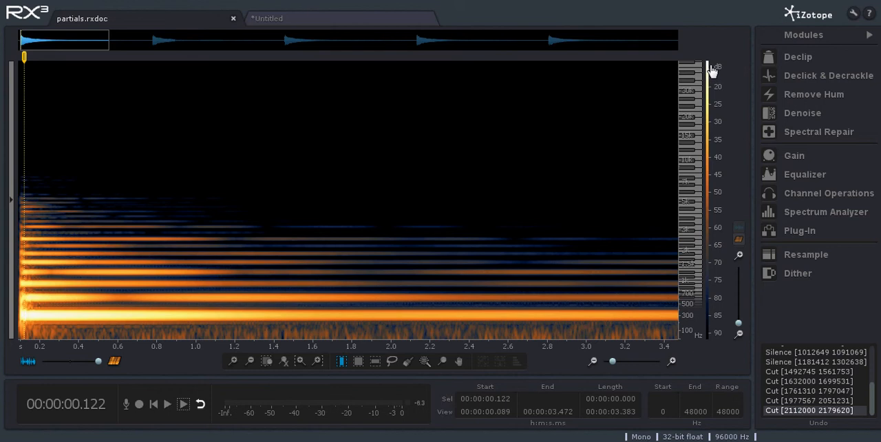
{"action": "mouse_move", "coordinate": [699, 282]}
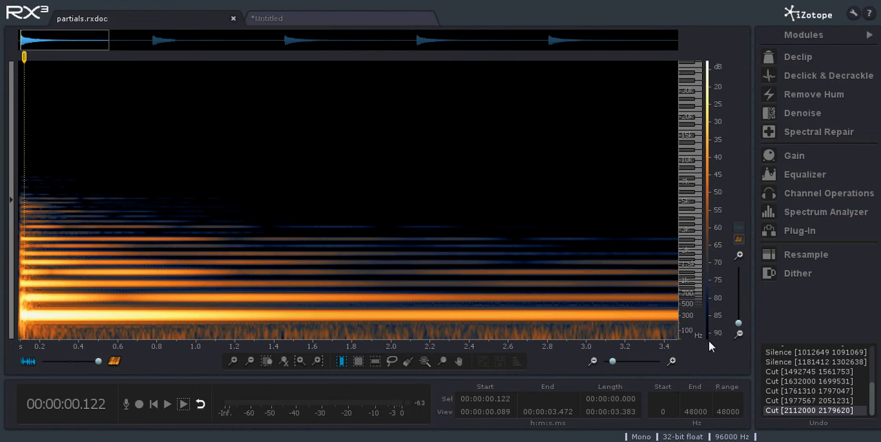
{"action": "mouse_move", "coordinate": [373, 351]}
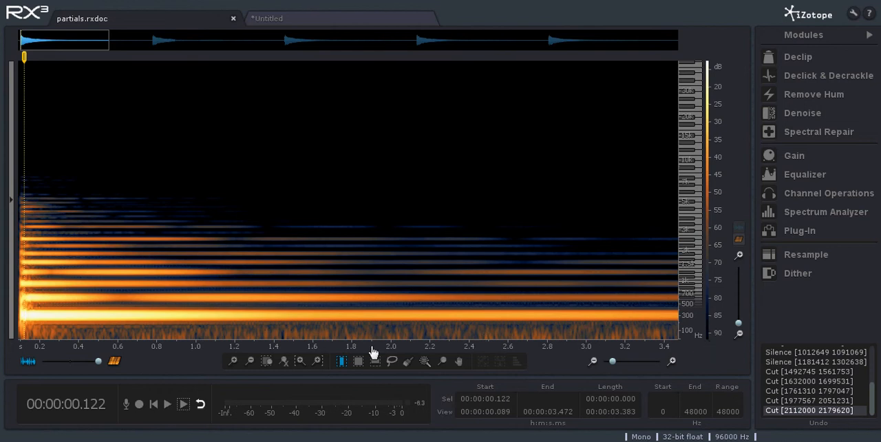
{"action": "mouse_move", "coordinate": [23, 314]}
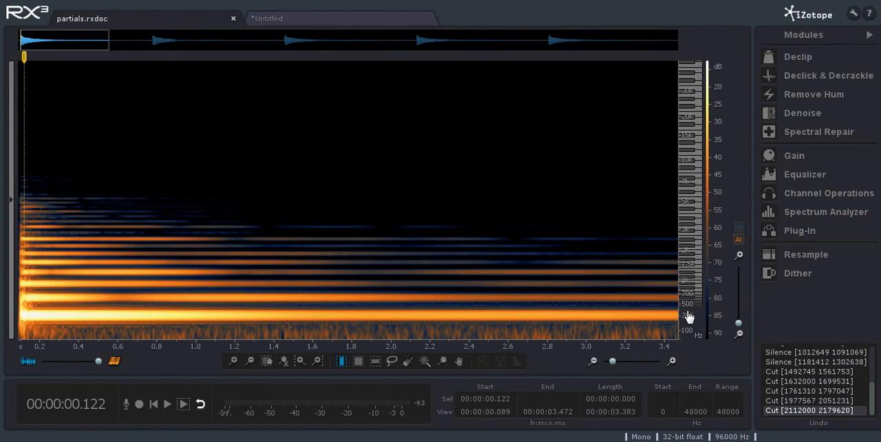
{"action": "mouse_move", "coordinate": [683, 320]}
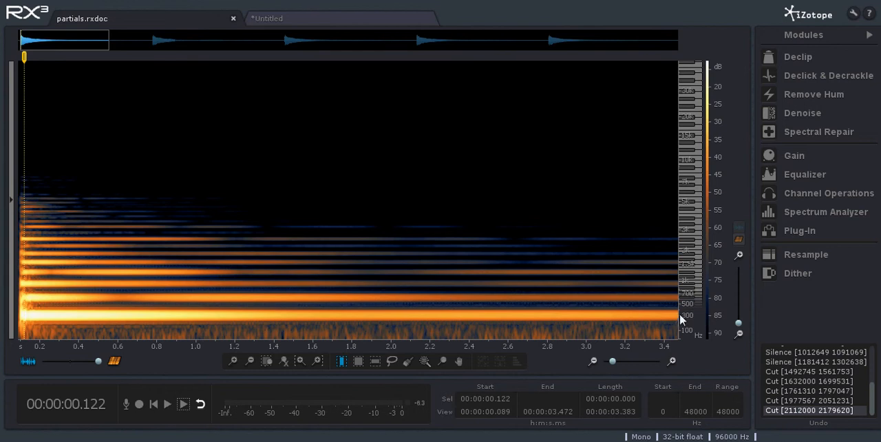
{"action": "mouse_move", "coordinate": [22, 312]}
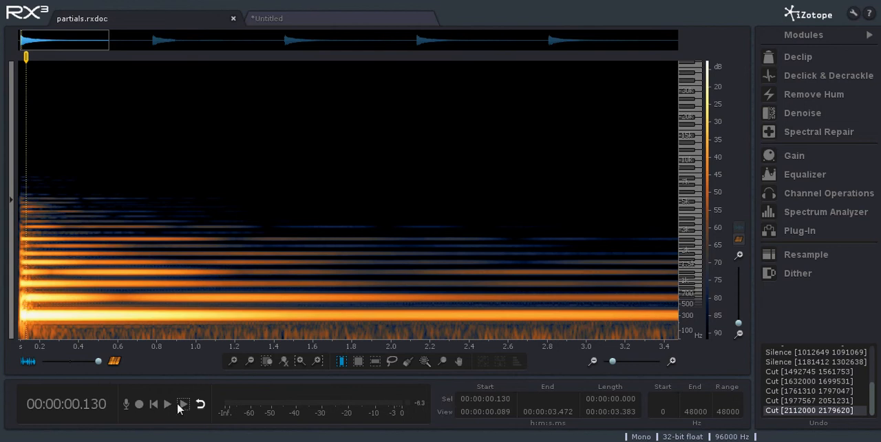
Replay the note and select its opening portion, roughly 0.11 to 0.44 seconds.
{"action": "left_click", "coordinate": [167, 404]}
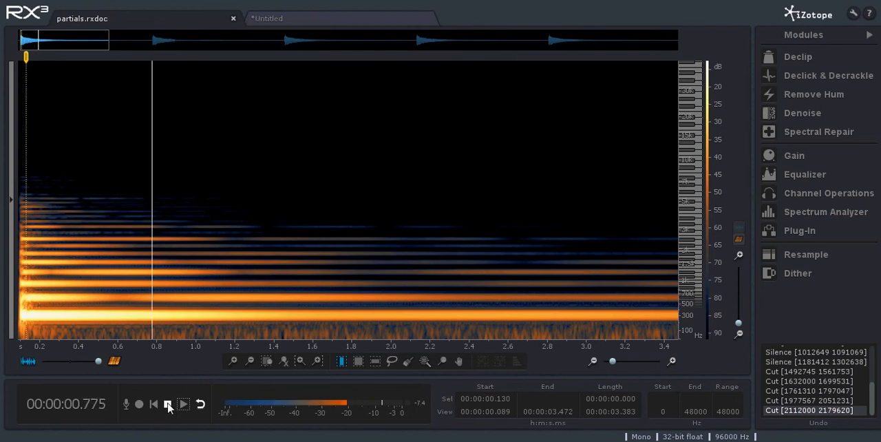
{"action": "left_click", "coordinate": [167, 404]}
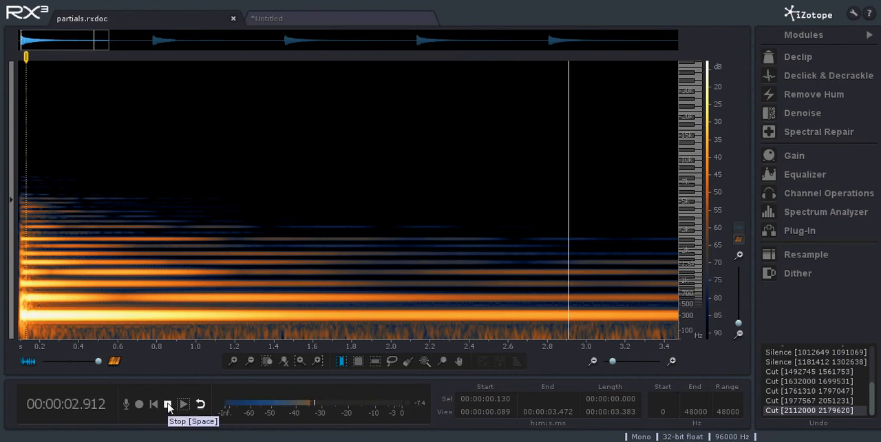
{"action": "left_click", "coordinate": [168, 404]}
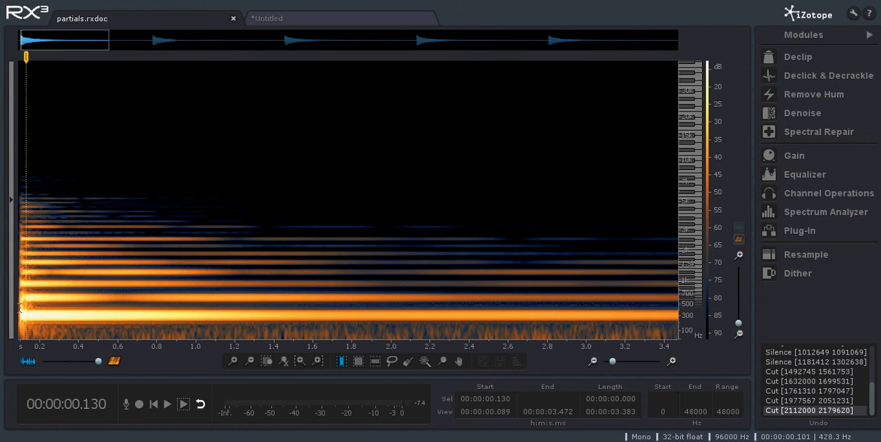
{"action": "left_click_drag", "start_coordinate": [24, 192], "coordinate": [85, 193]}
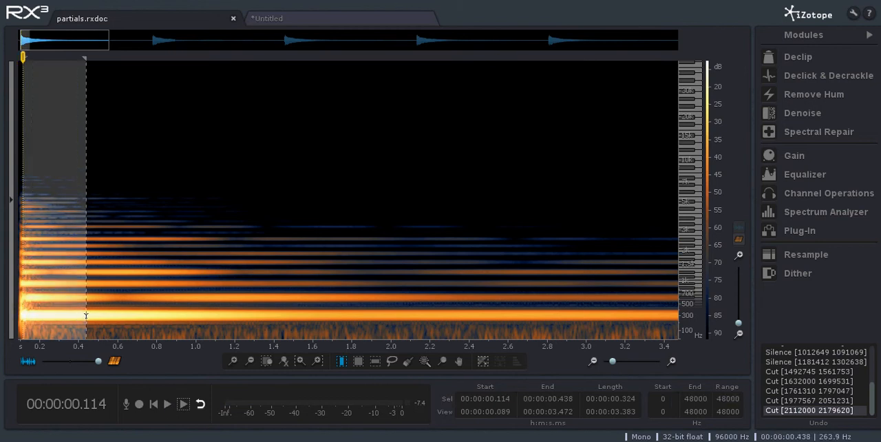
{"action": "left_click", "coordinate": [358, 360]}
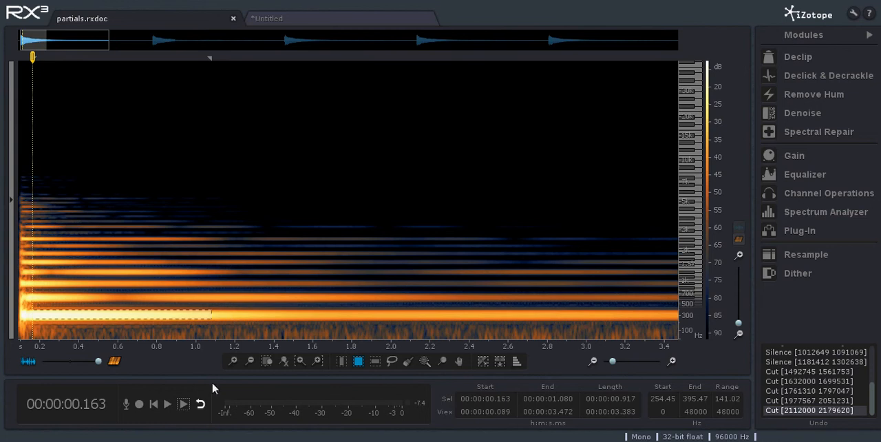
Play the lowest partial band alone and move it toward its own new document.
{"action": "left_click", "coordinate": [168, 404]}
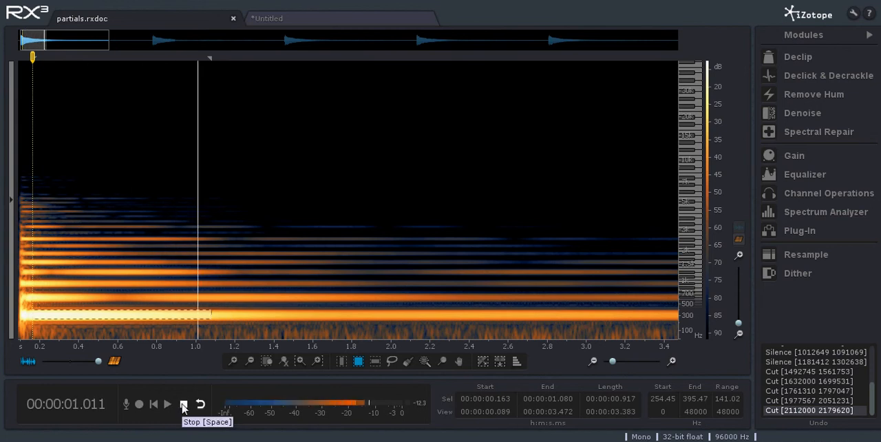
{"action": "left_click", "coordinate": [183, 404]}
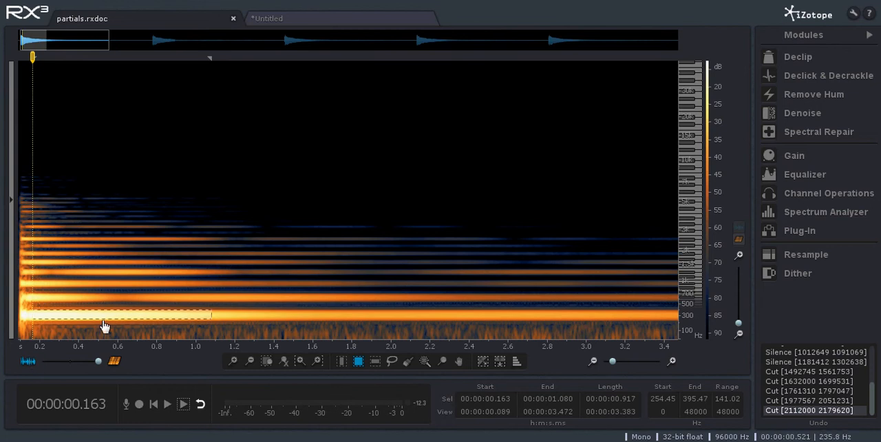
{"action": "left_click", "coordinate": [24, 10]}
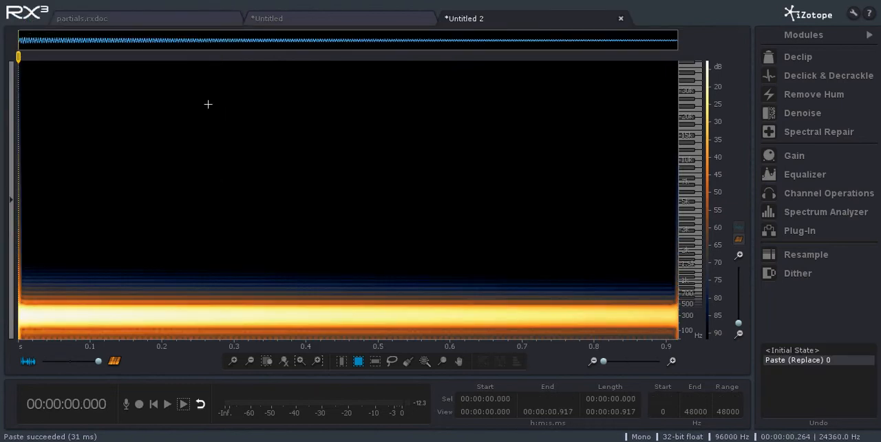
{"action": "mouse_move", "coordinate": [212, 131]}
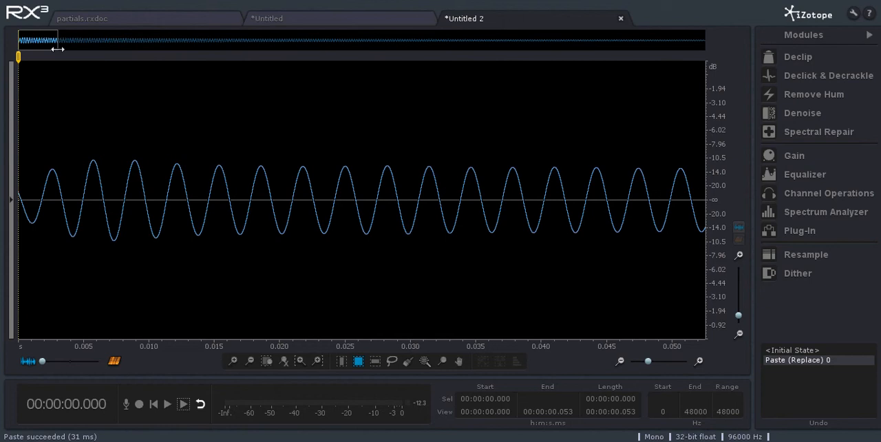
{"action": "mouse_move", "coordinate": [126, 43]}
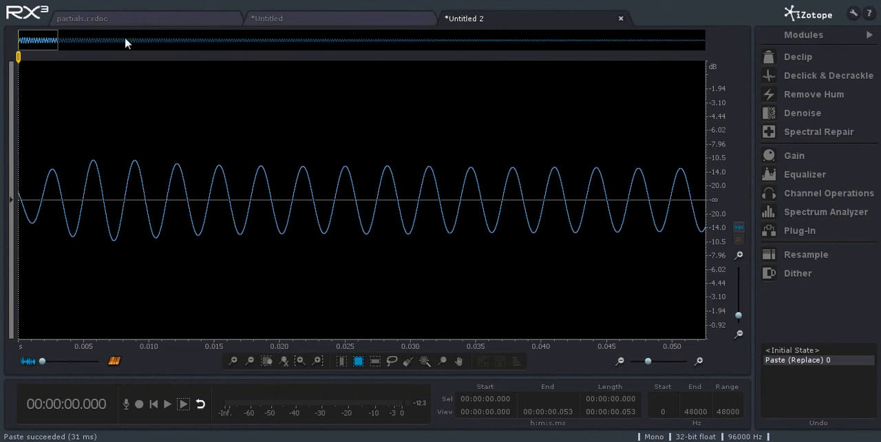
{"action": "mouse_move", "coordinate": [190, 13]}
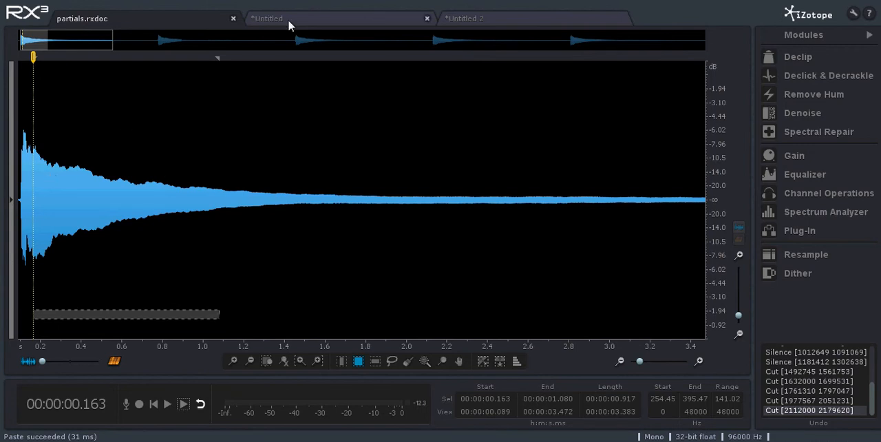
Return to partials.rxdoc and play only the second partial band (about 557–687 Hz).
{"action": "left_click", "coordinate": [266, 17]}
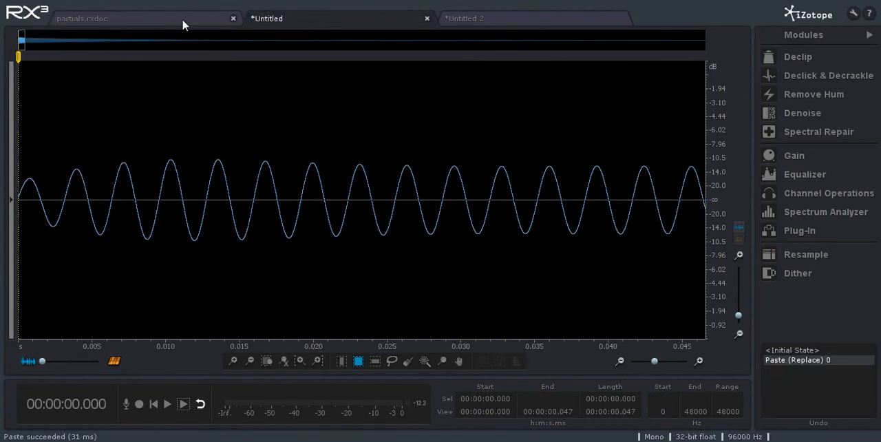
{"action": "left_click", "coordinate": [123, 18]}
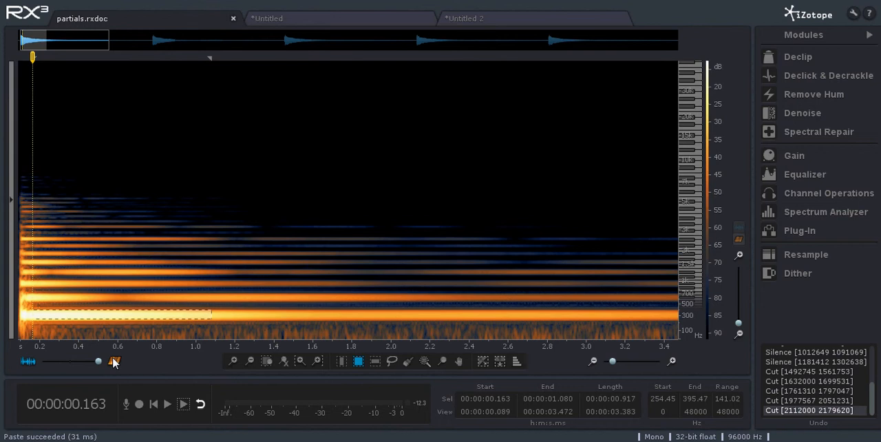
{"action": "mouse_move", "coordinate": [114, 361]}
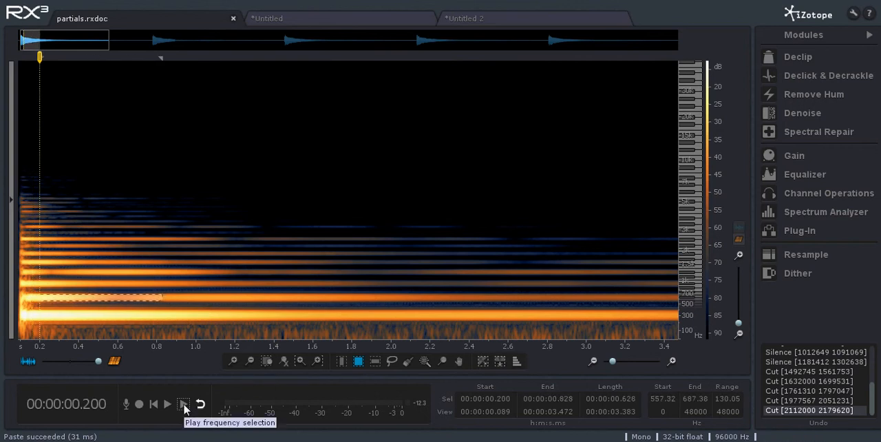
{"action": "left_click", "coordinate": [168, 403]}
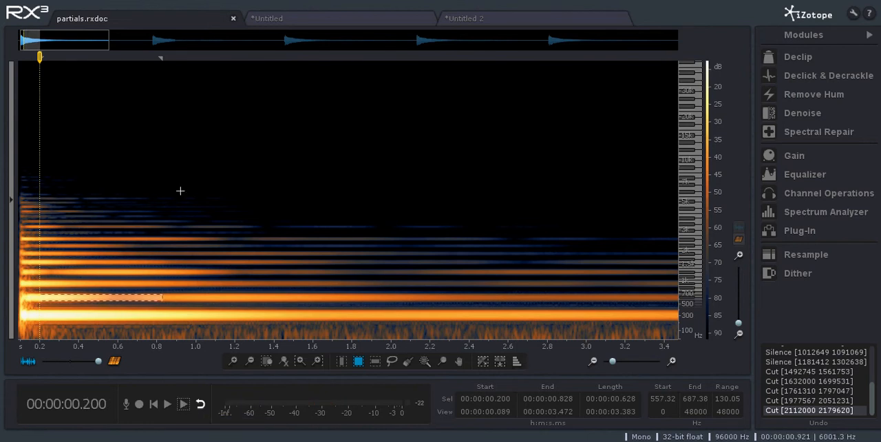
{"action": "mouse_move", "coordinate": [144, 321]}
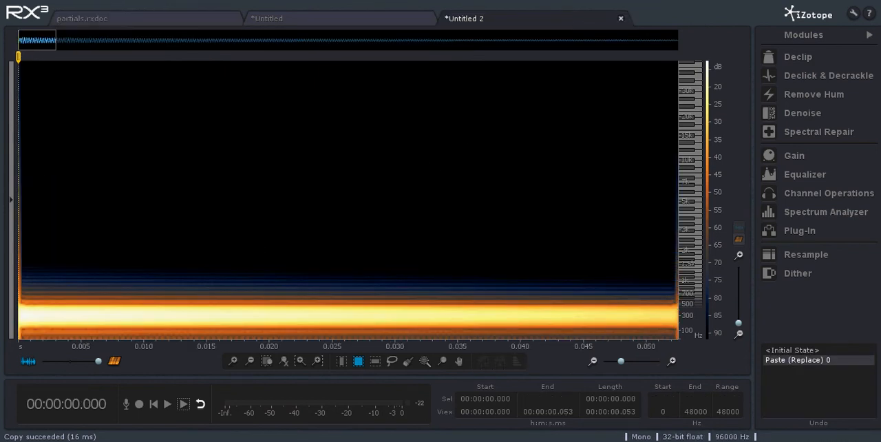
Create a new document from the copied second partial via File > New from Clipboard.
{"action": "left_click", "coordinate": [26, 13]}
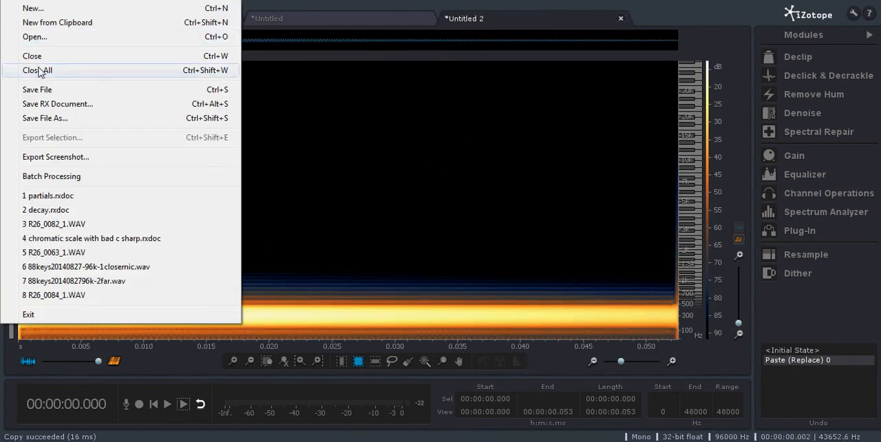
{"action": "left_click", "coordinate": [33, 8]}
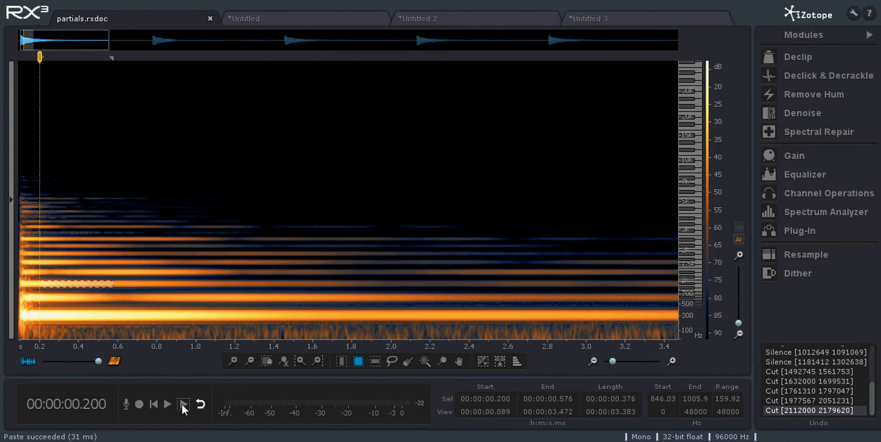
Play the third partial band (about 846–1006 Hz) alone, then clear the selection.
{"action": "left_click", "coordinate": [167, 404]}
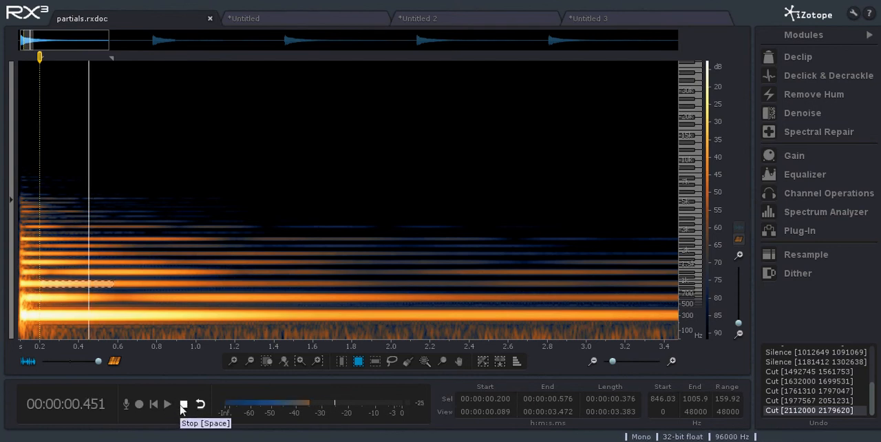
{"action": "left_click", "coordinate": [183, 403]}
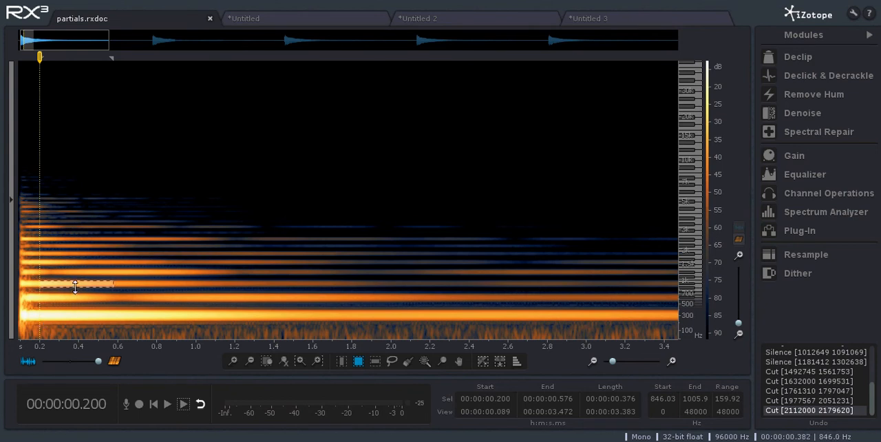
{"action": "left_click", "coordinate": [62, 317]}
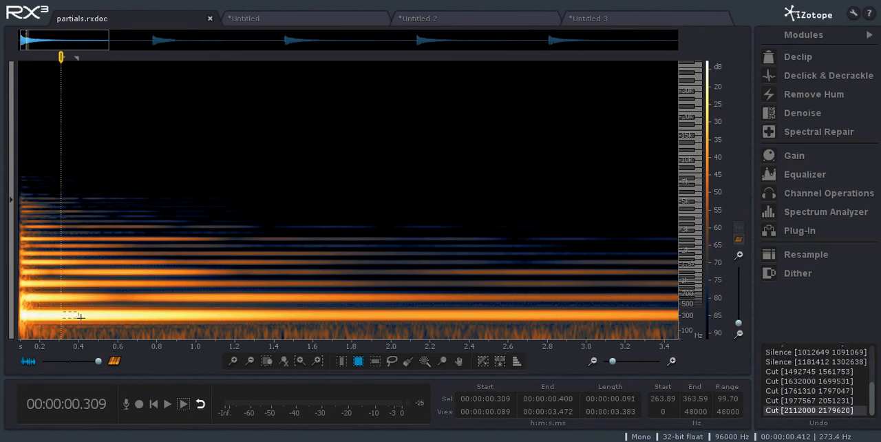
{"action": "left_click", "coordinate": [182, 403]}
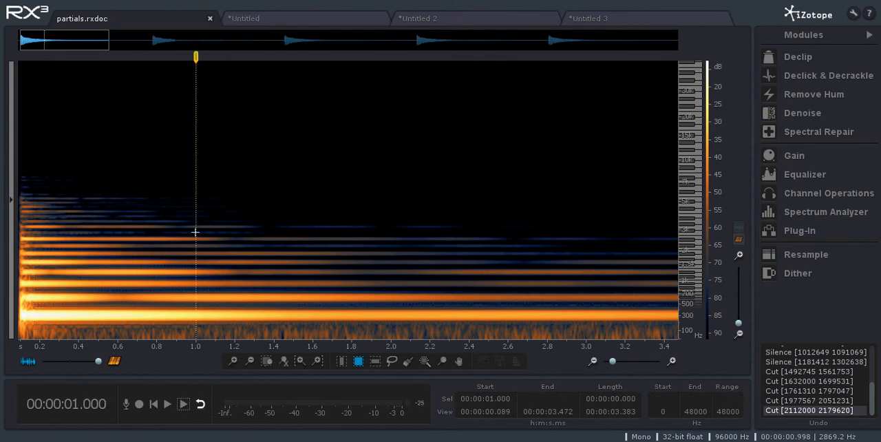
{"action": "mouse_move", "coordinate": [124, 287]}
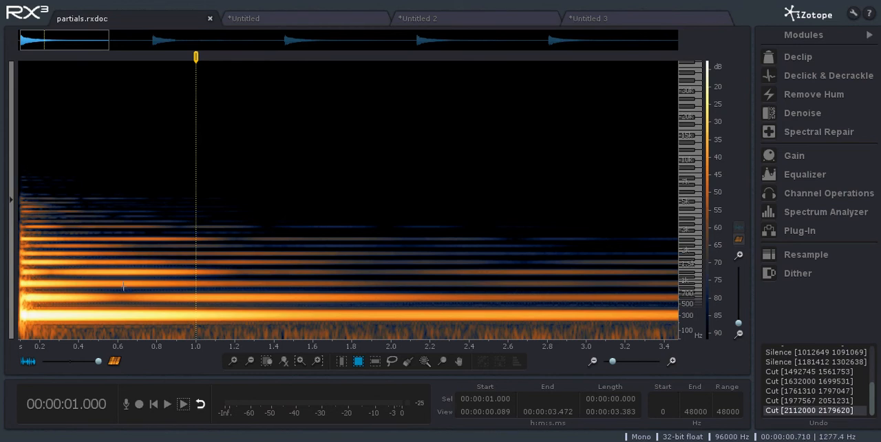
{"action": "mouse_move", "coordinate": [57, 282]}
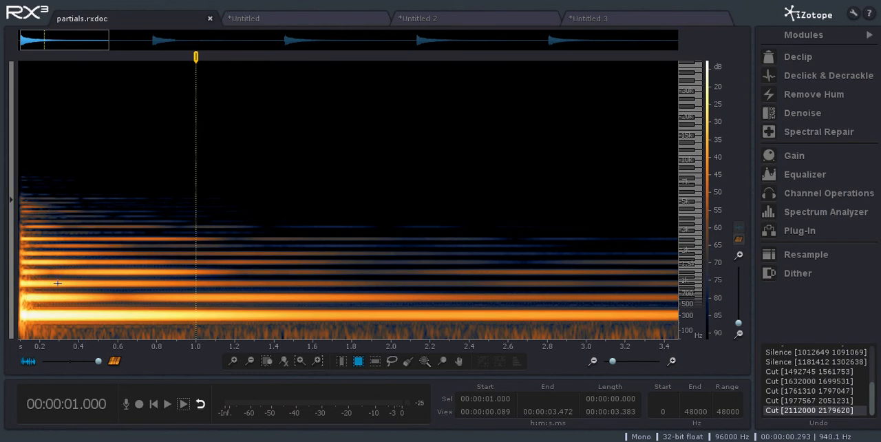
{"action": "mouse_move", "coordinate": [171, 438]}
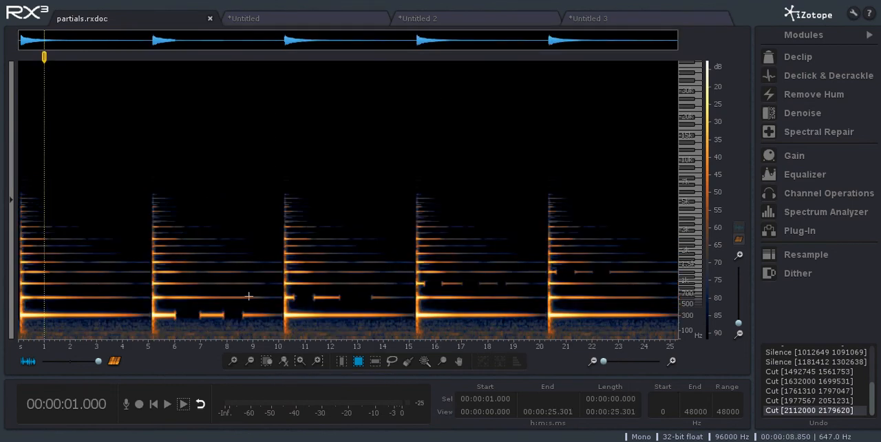
{"action": "mouse_move", "coordinate": [389, 289]}
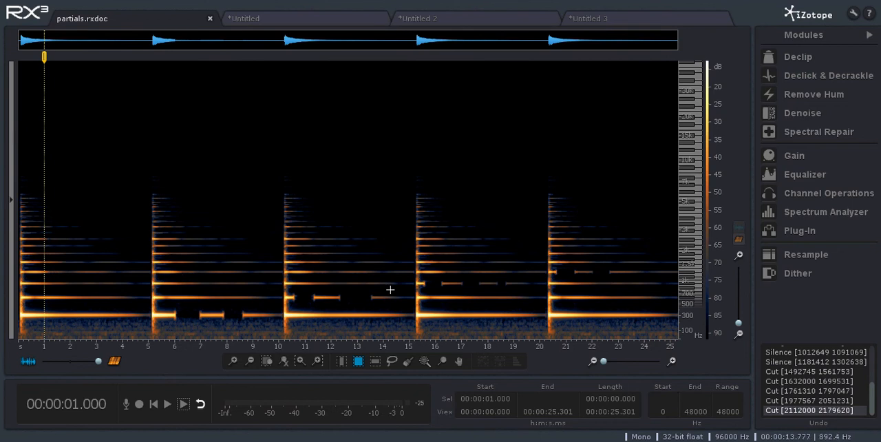
{"action": "mouse_move", "coordinate": [602, 247]}
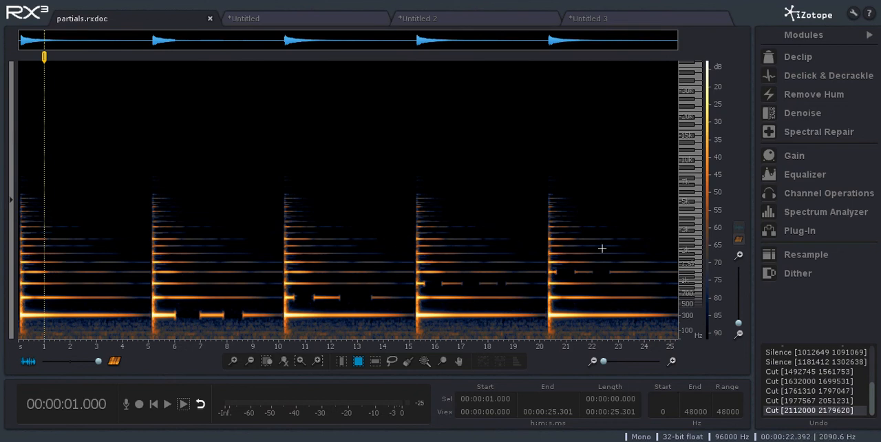
{"action": "mouse_move", "coordinate": [188, 316]}
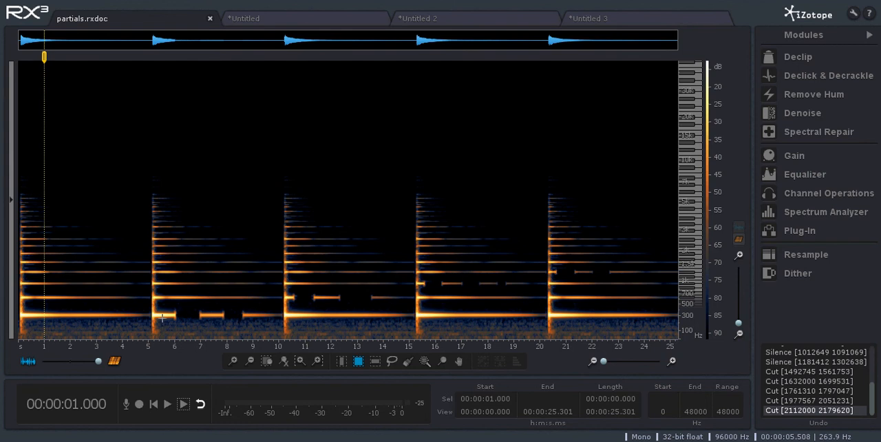
{"action": "mouse_move", "coordinate": [185, 315]}
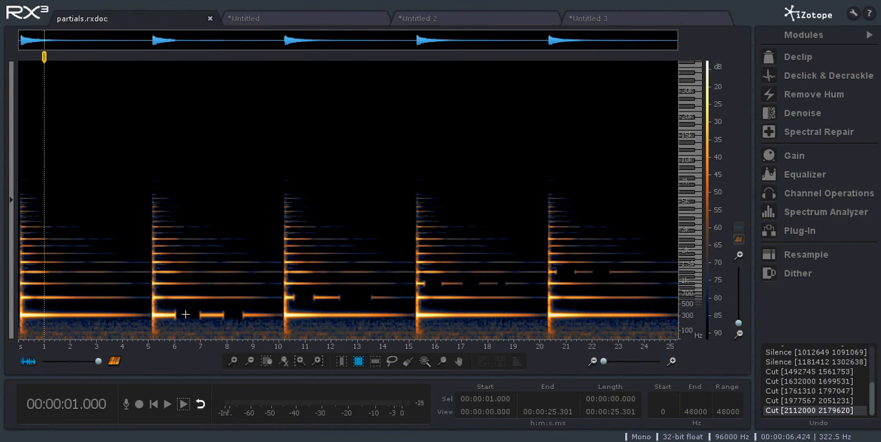
{"action": "mouse_move", "coordinate": [251, 317]}
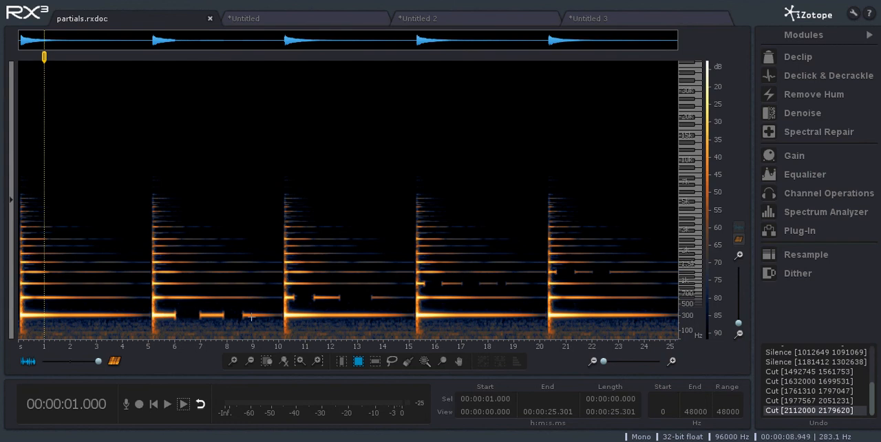
{"action": "mouse_move", "coordinate": [294, 293]}
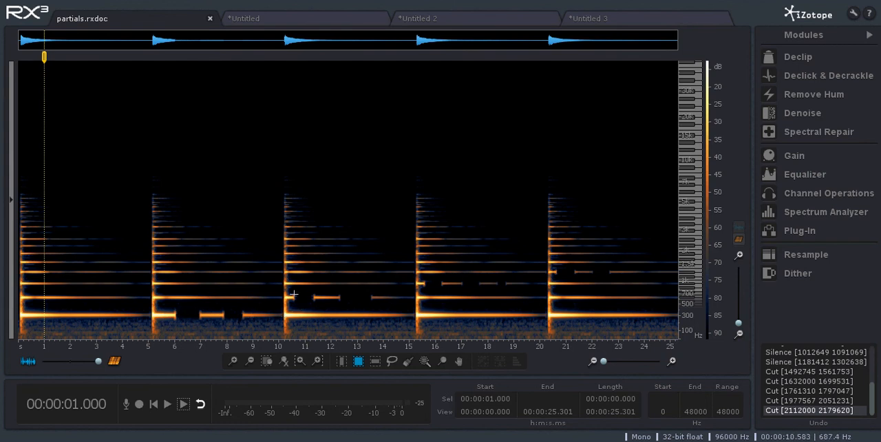
{"action": "mouse_move", "coordinate": [510, 280]}
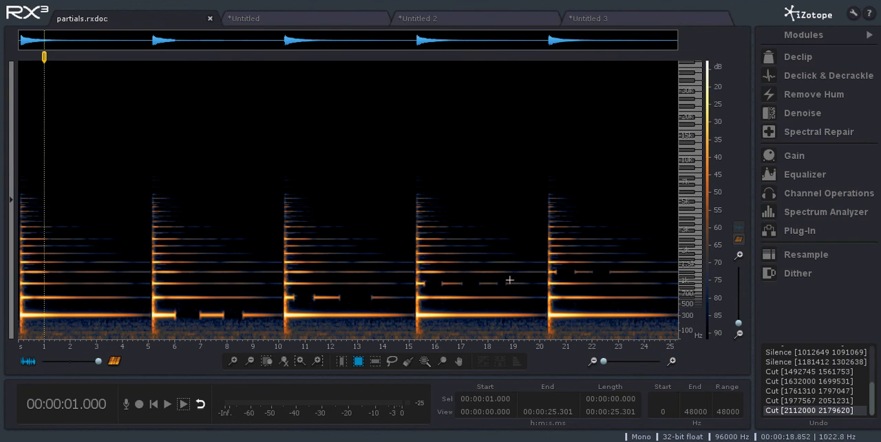
{"action": "mouse_move", "coordinate": [23, 291]}
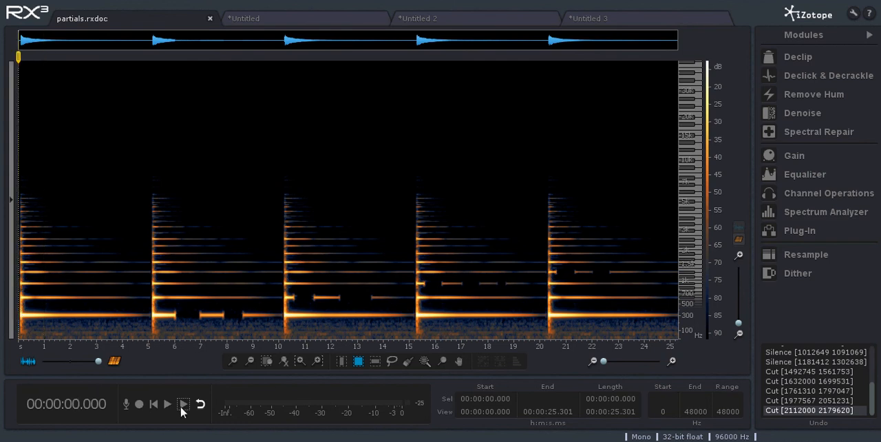
{"action": "left_click", "coordinate": [167, 404]}
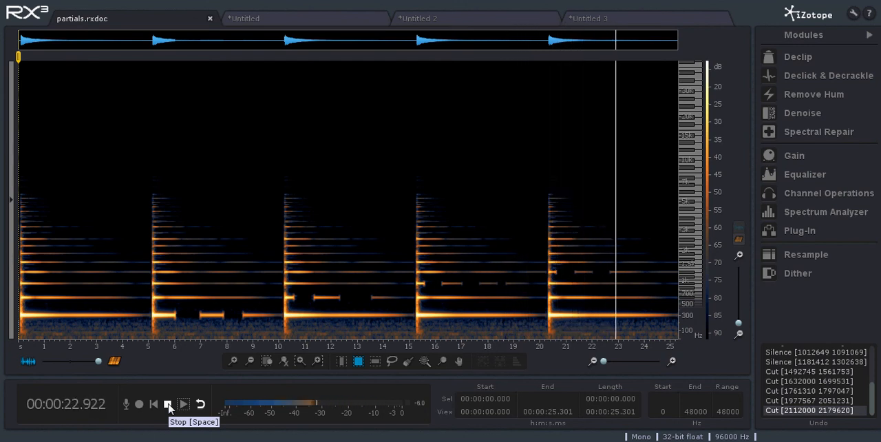
{"action": "left_click", "coordinate": [168, 403]}
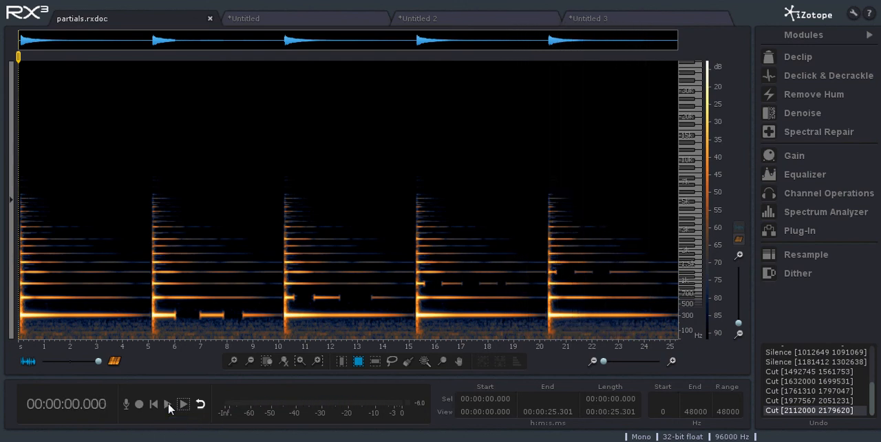
{"action": "mouse_move", "coordinate": [182, 404]}
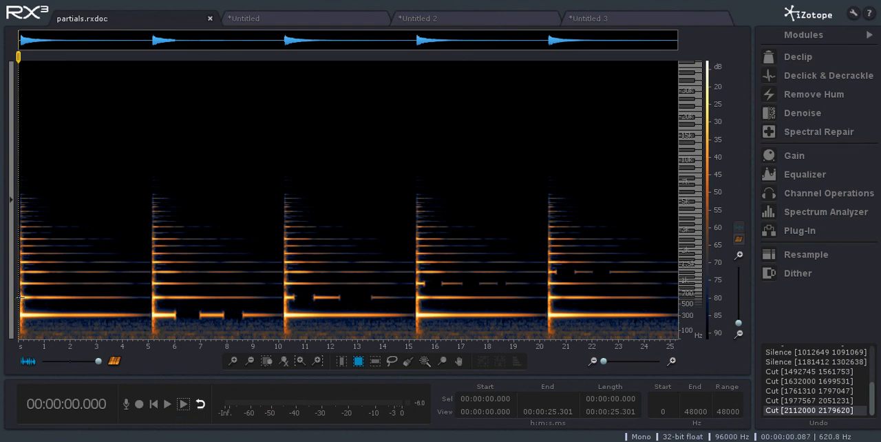
{"action": "left_click", "coordinate": [167, 404]}
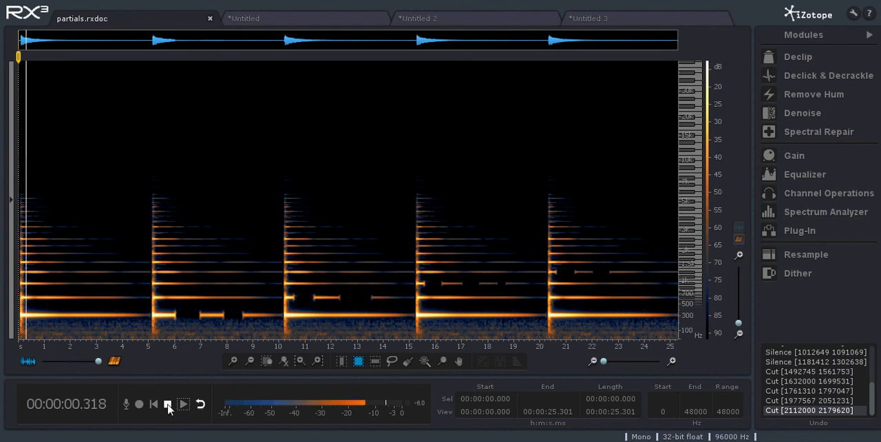
{"action": "left_click", "coordinate": [183, 404]}
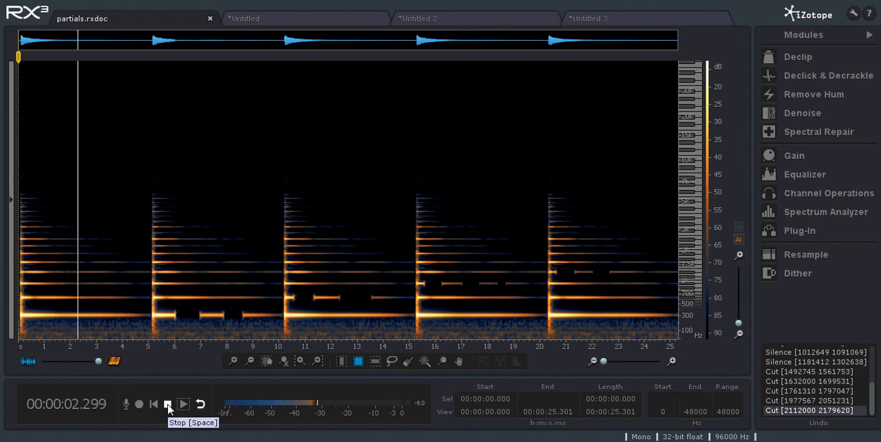
{"action": "left_click", "coordinate": [167, 404]}
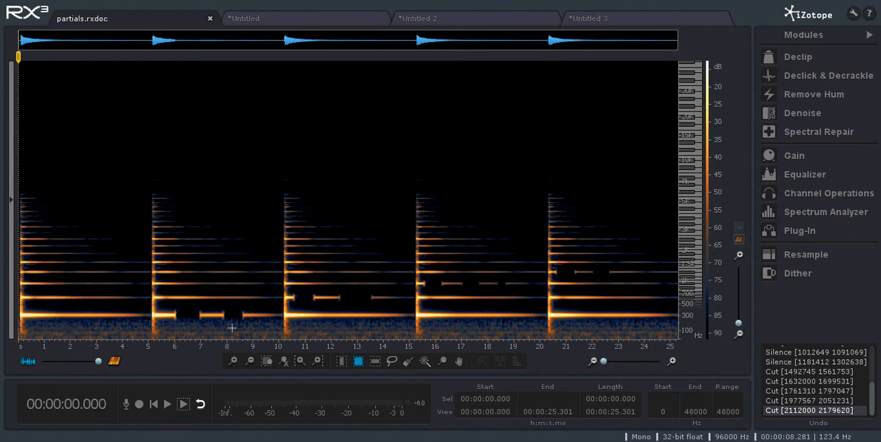
{"action": "mouse_move", "coordinate": [353, 299]}
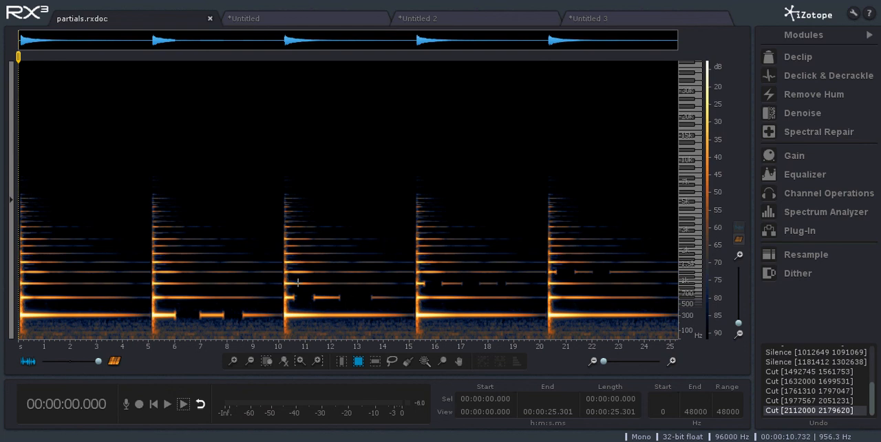
{"action": "mouse_move", "coordinate": [98, 258]}
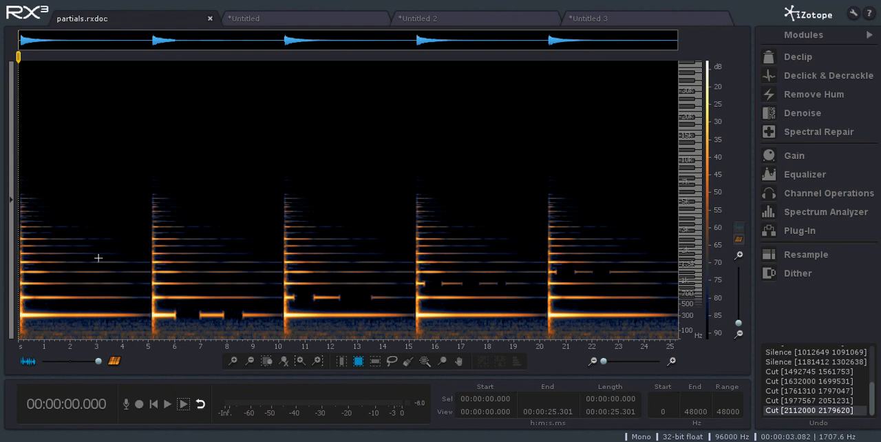
{"action": "mouse_move", "coordinate": [106, 292]}
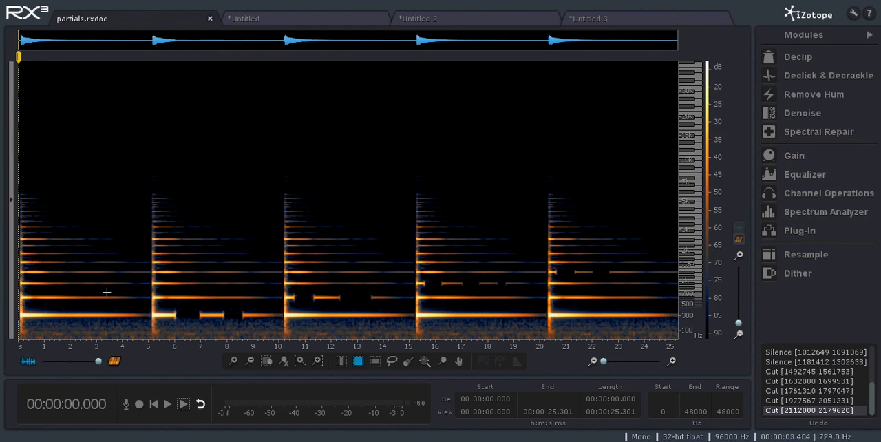
{"action": "mouse_move", "coordinate": [24, 197]}
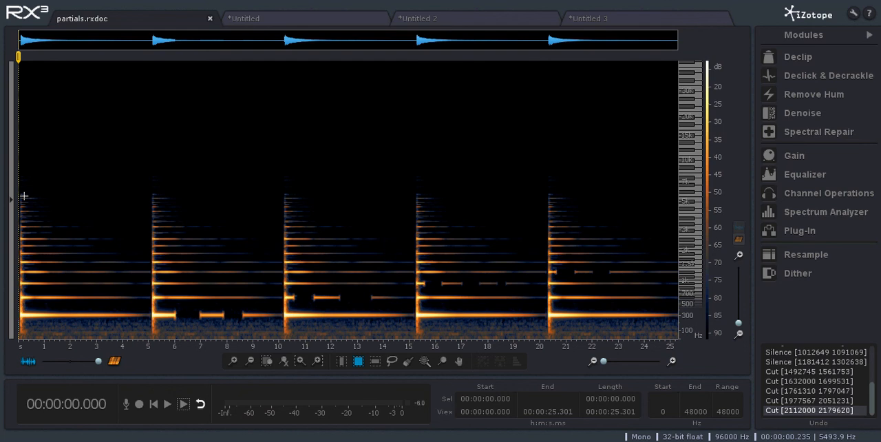
{"action": "mouse_move", "coordinate": [42, 310]}
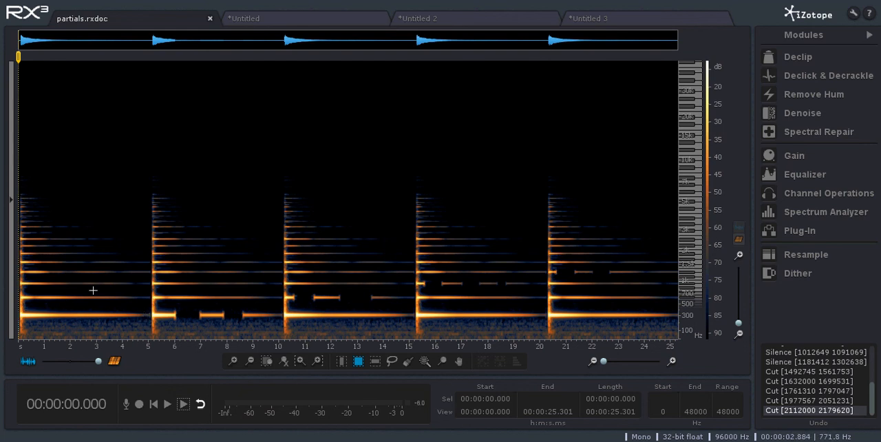
{"action": "mouse_move", "coordinate": [67, 254]}
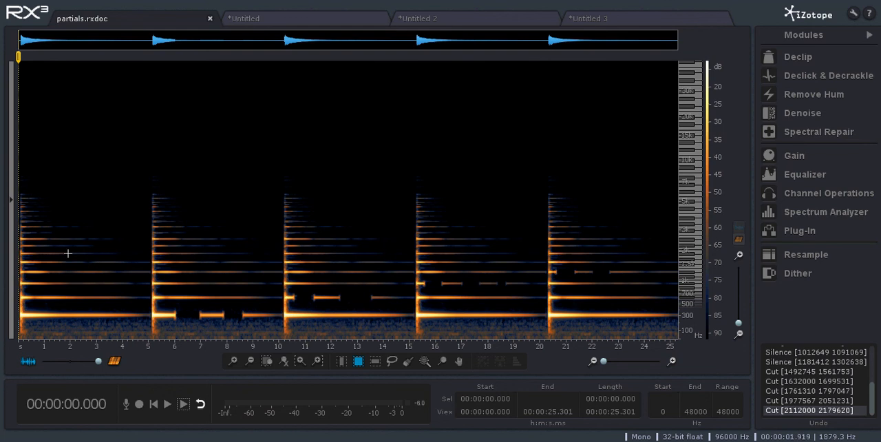
{"action": "mouse_move", "coordinate": [22, 196]}
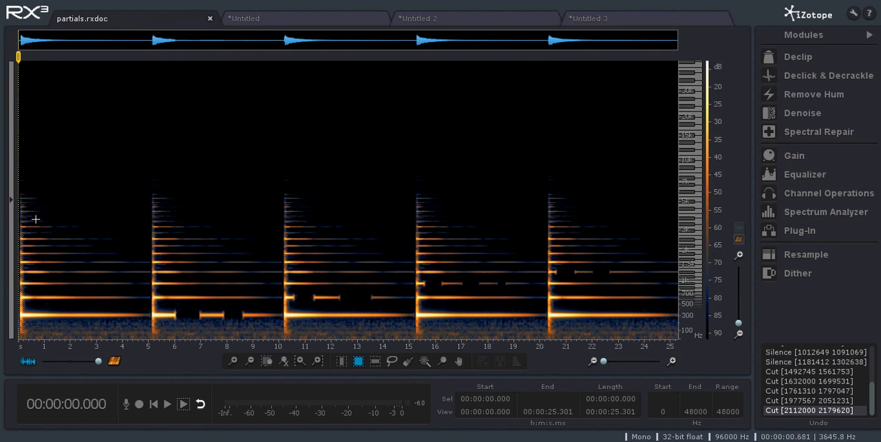
{"action": "mouse_move", "coordinate": [39, 296]}
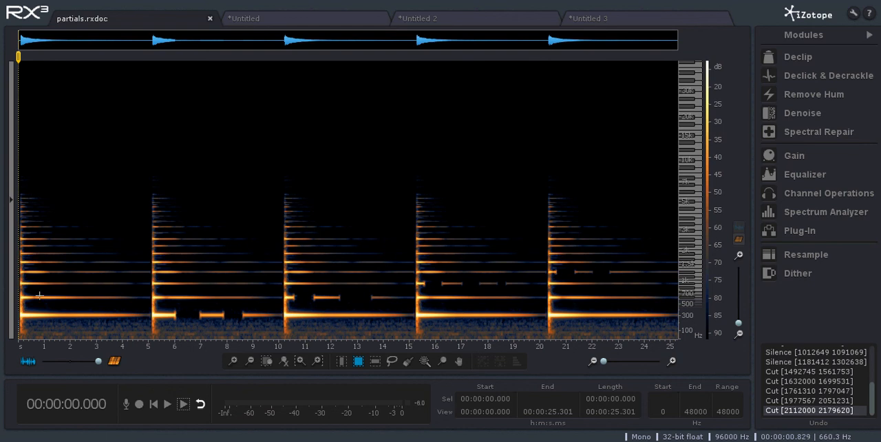
{"action": "mouse_move", "coordinate": [117, 244]}
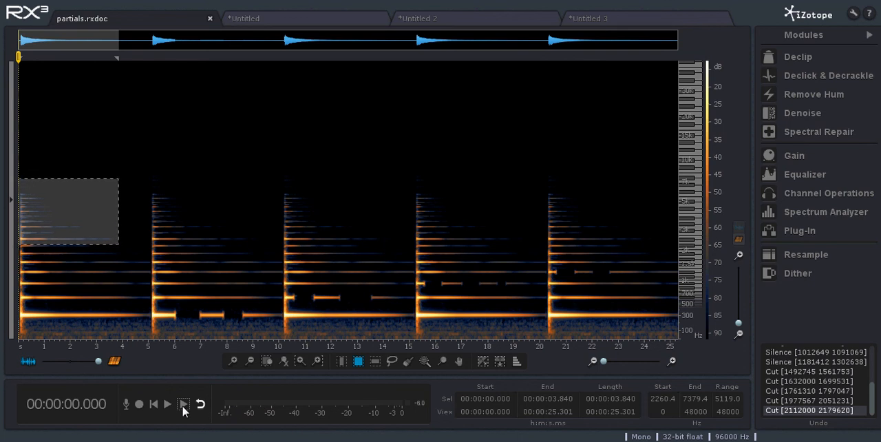
Play the first note's upper partials alone, then its 235–1963 Hz low band.
{"action": "left_click", "coordinate": [167, 404]}
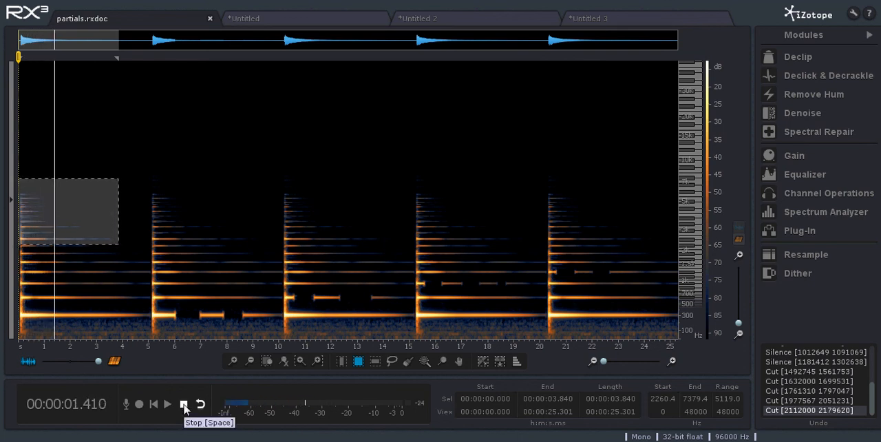
{"action": "left_click", "coordinate": [184, 404]}
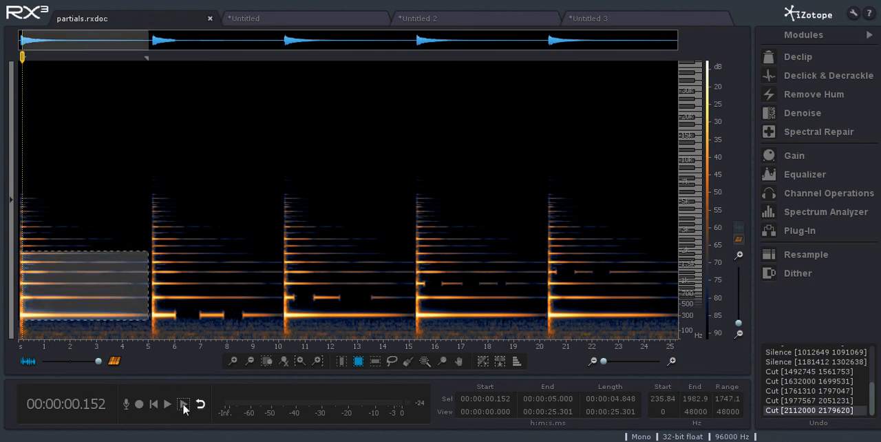
{"action": "left_click", "coordinate": [167, 404]}
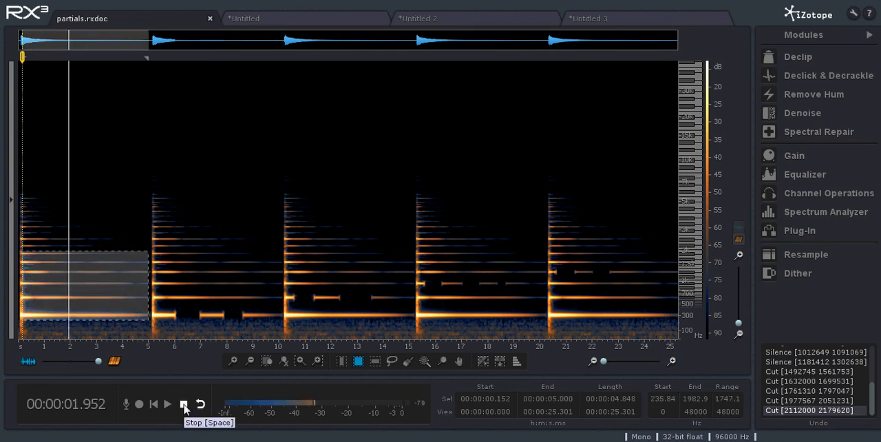
{"action": "left_click", "coordinate": [183, 404]}
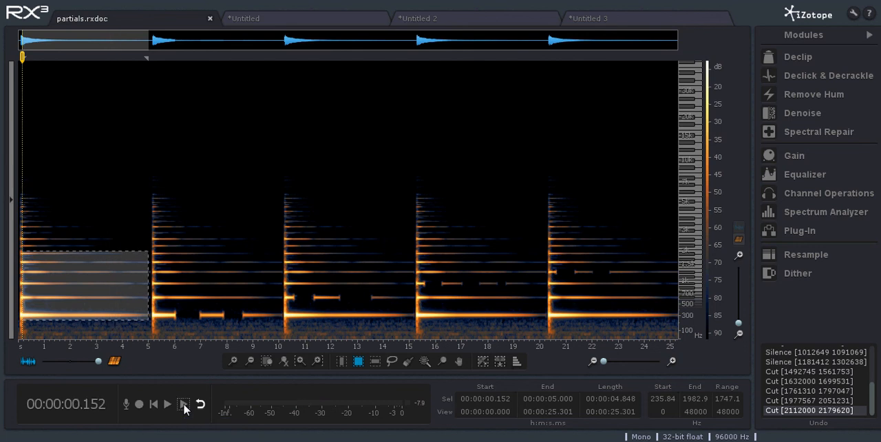
{"action": "mouse_move", "coordinate": [67, 252]}
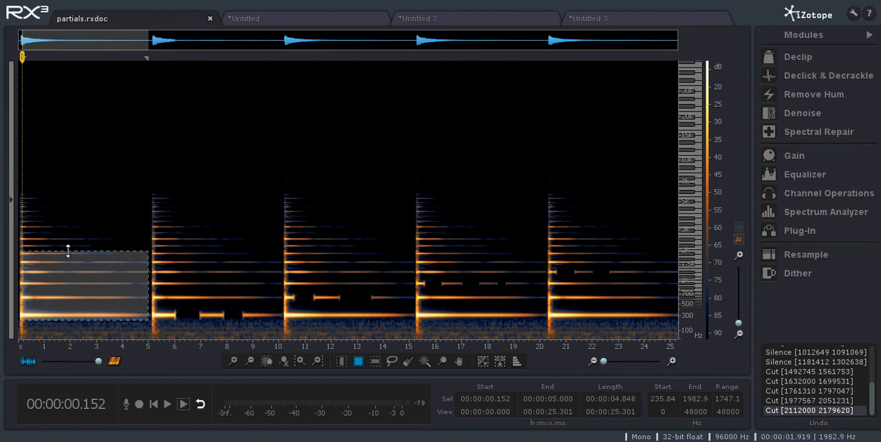
Extend the first note's band up to about 5617 Hz and play it back.
{"action": "left_click_drag", "start_coordinate": [67, 251], "coordinate": [67, 223]}
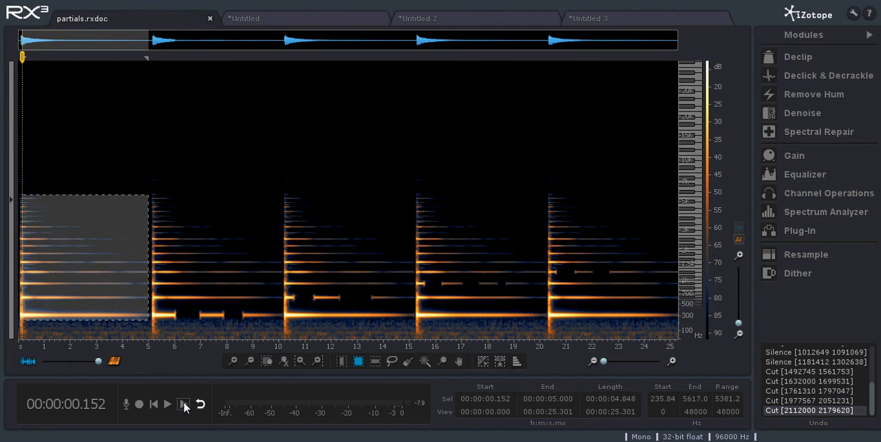
{"action": "left_click", "coordinate": [167, 404]}
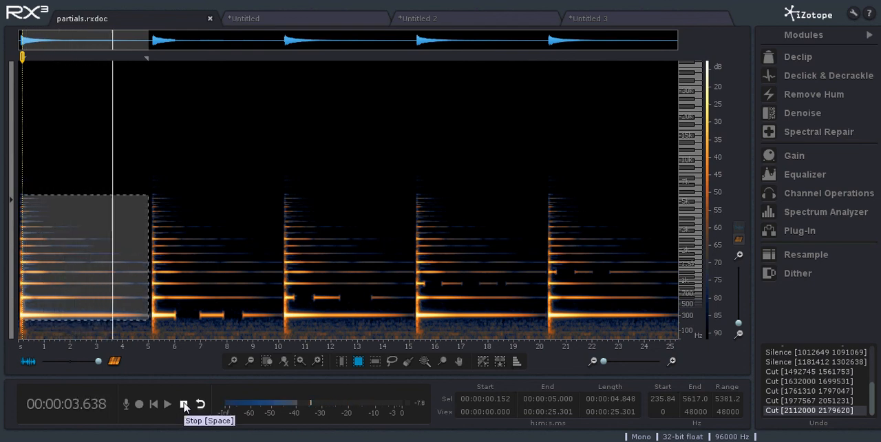
{"action": "left_click", "coordinate": [184, 404]}
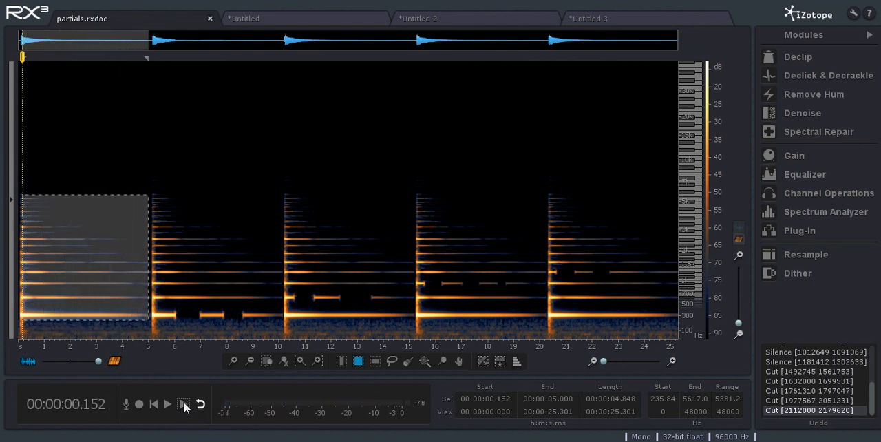
{"action": "mouse_move", "coordinate": [167, 404]}
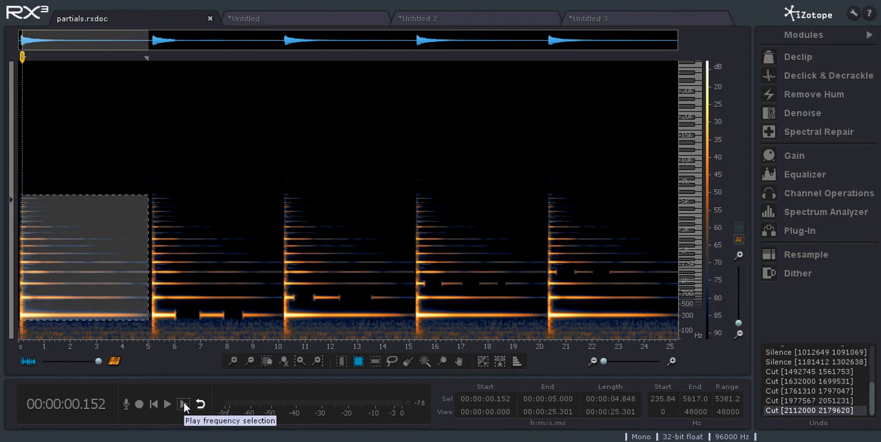